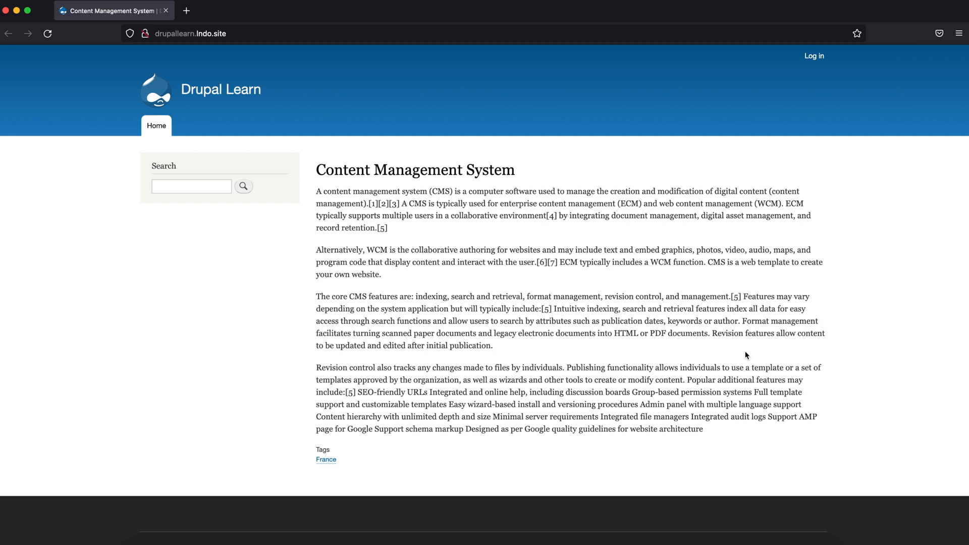
mouse_move(484, 152)
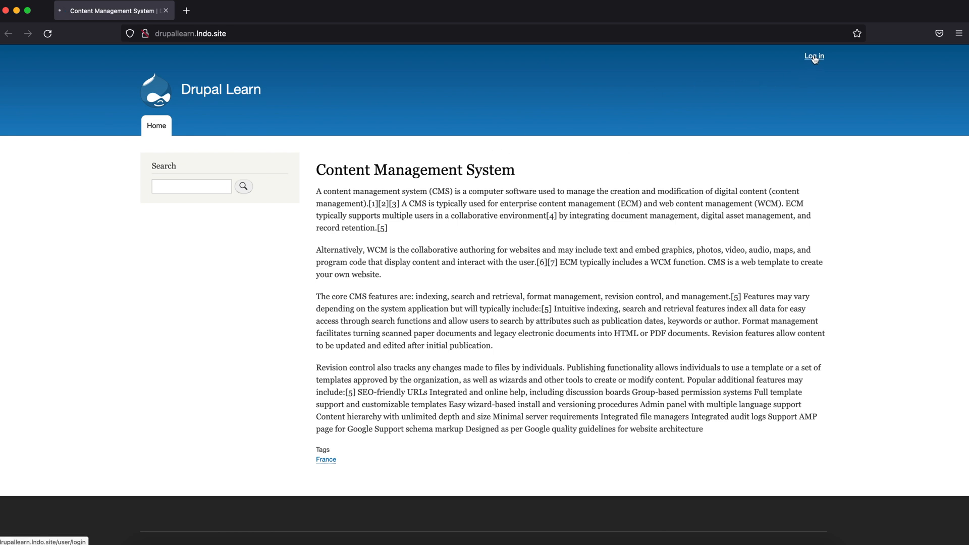
Log in to the Drupal Learn site with the administrator credentials
left_click(813, 55)
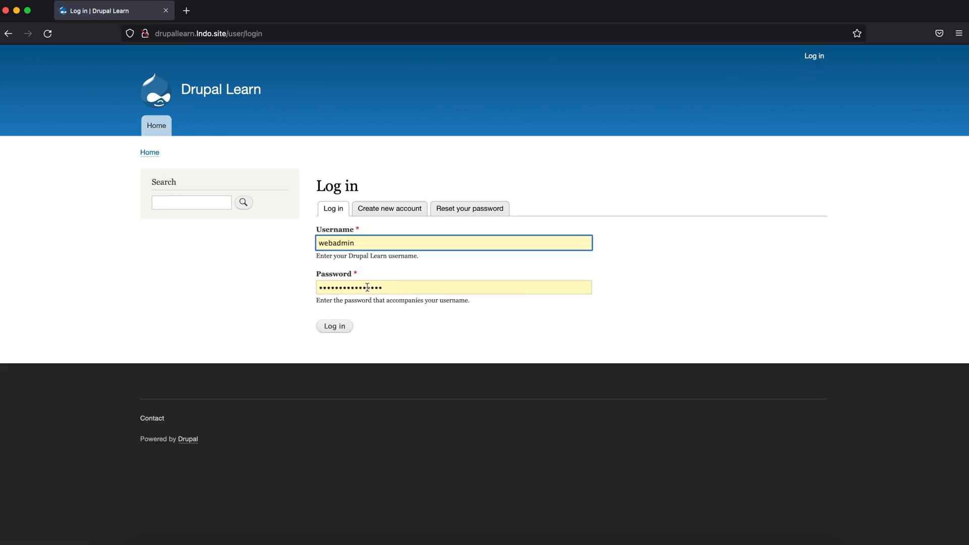
left_click(334, 325)
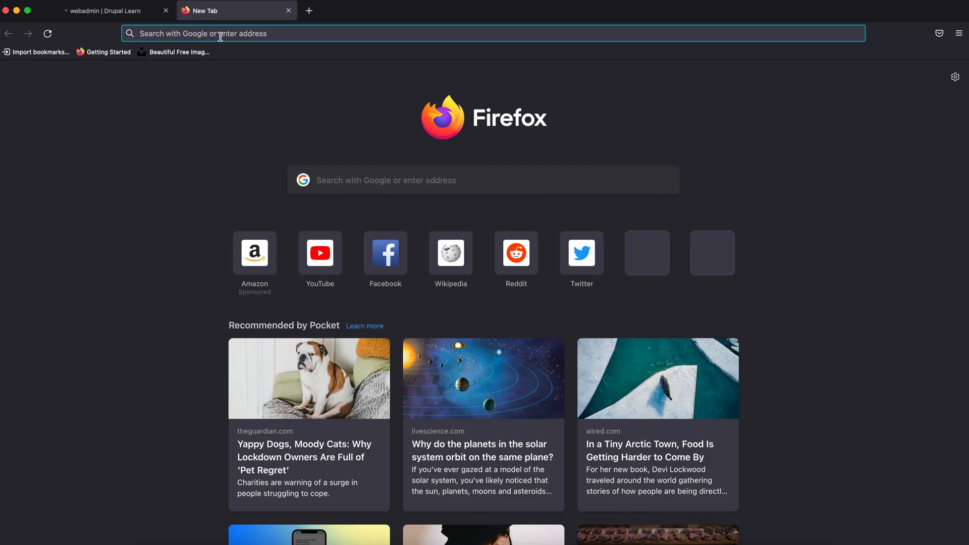
Google 'media entity download drupal' and open the Media Entity Download project page on Drupal.org
type("media")
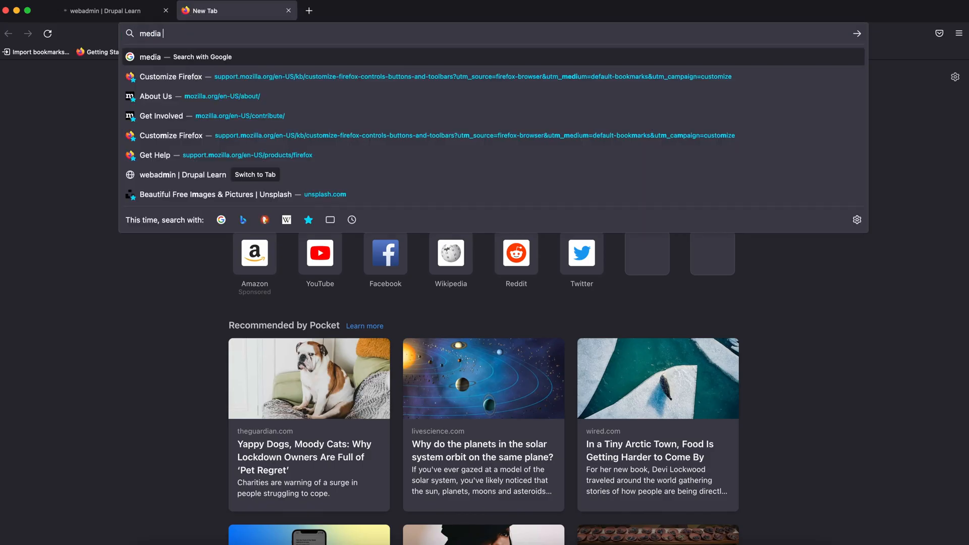
type("entity")
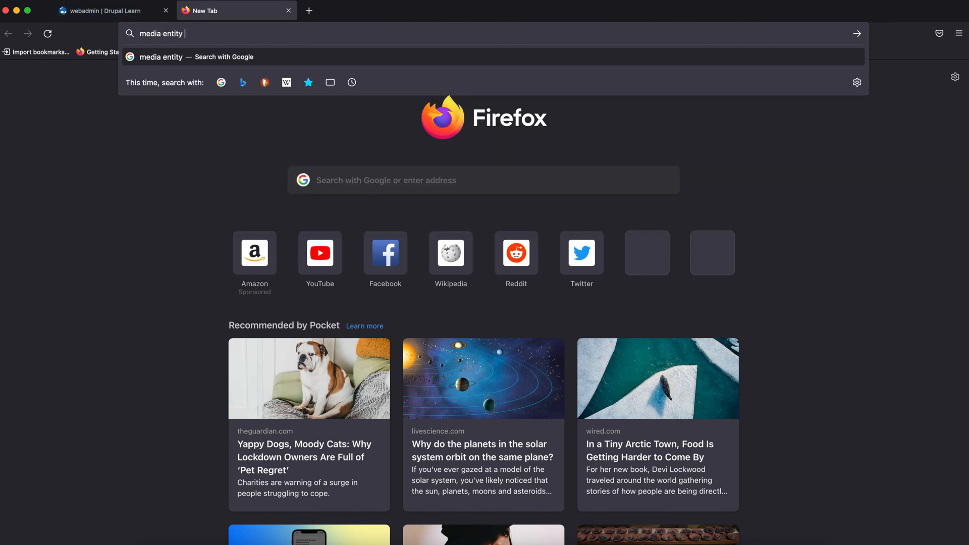
type("download")
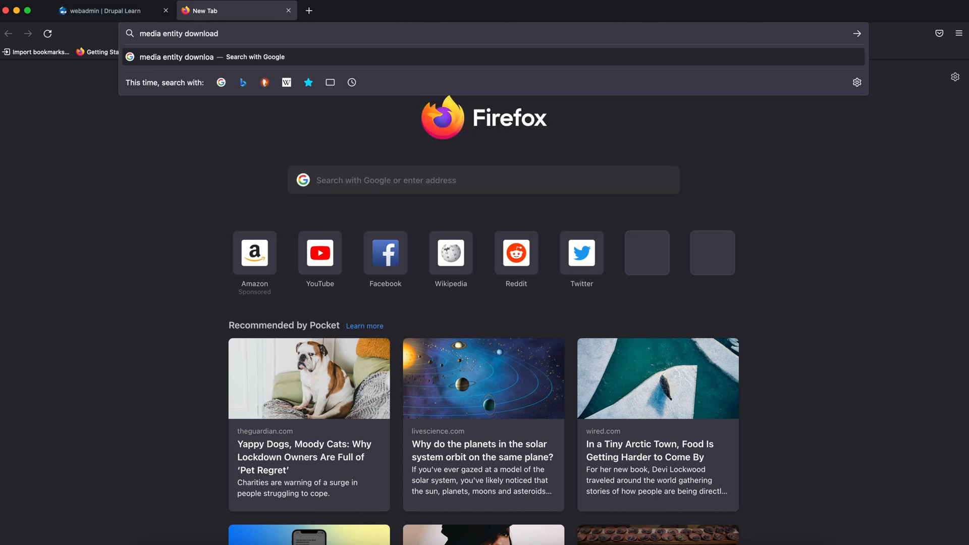
type("drupal+8")
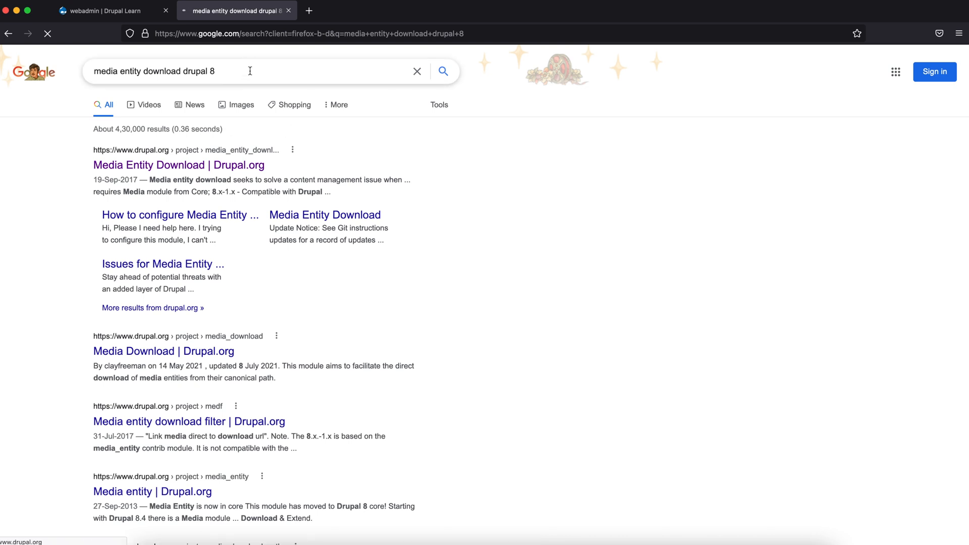
left_click(178, 165)
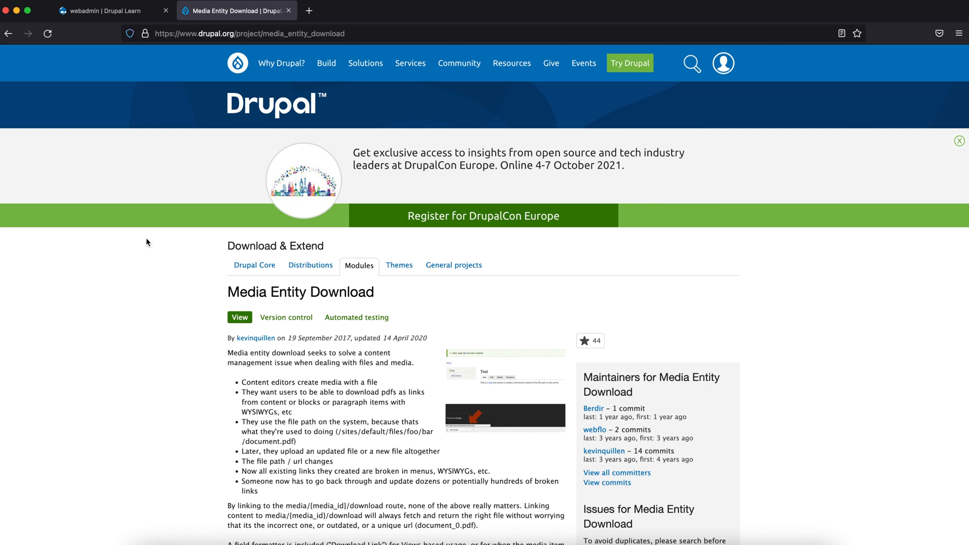
scroll("down", 3)
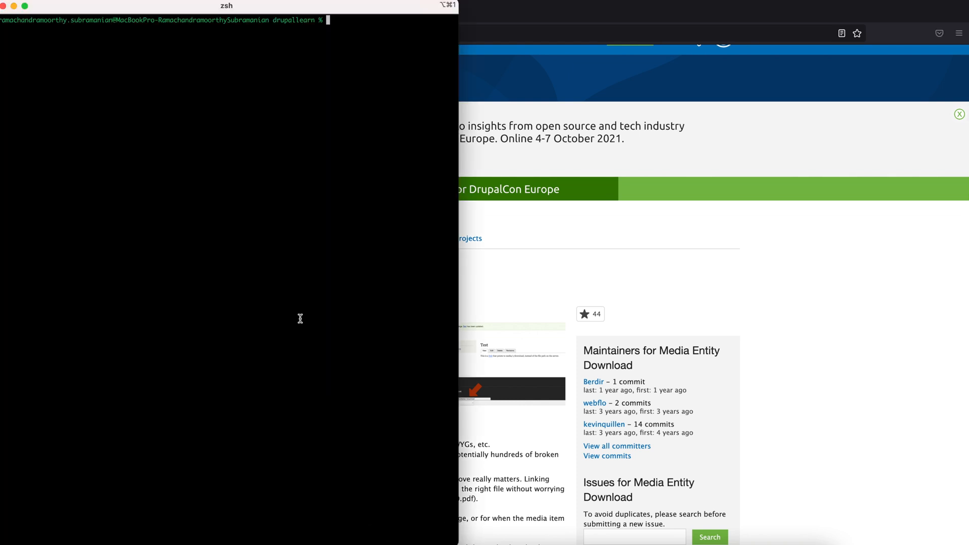
Enter 'lando composer require drupal/media_entity_download' at the zsh prompt
type("ls")
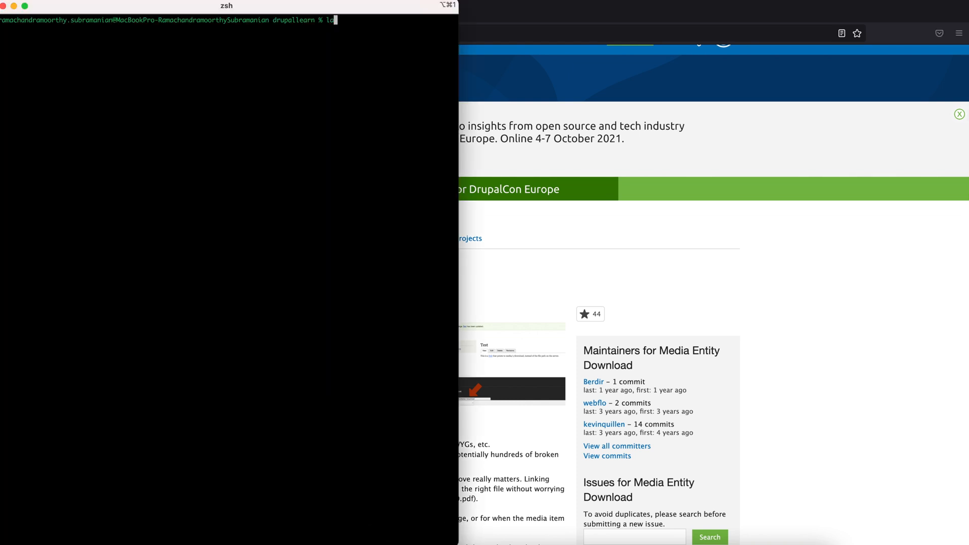
type("ando co")
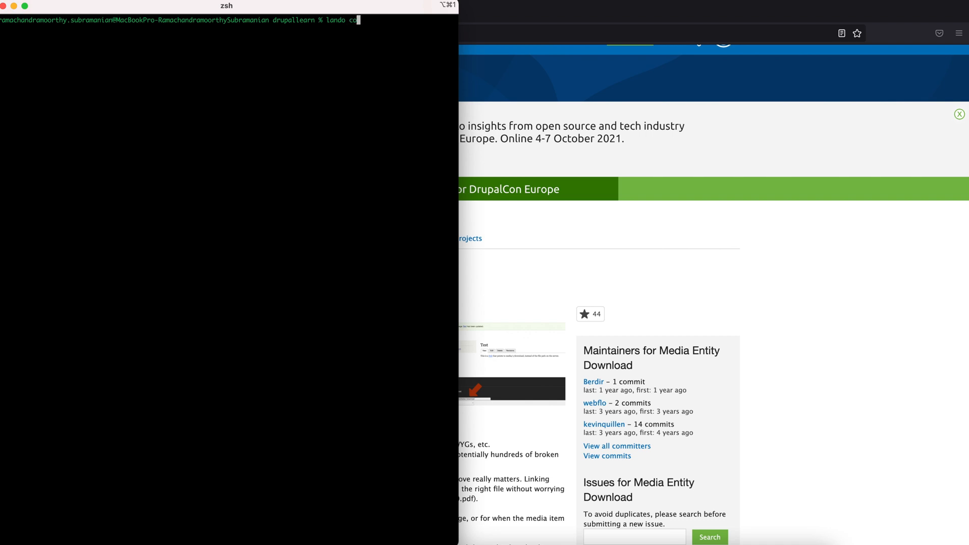
type("mposer r")
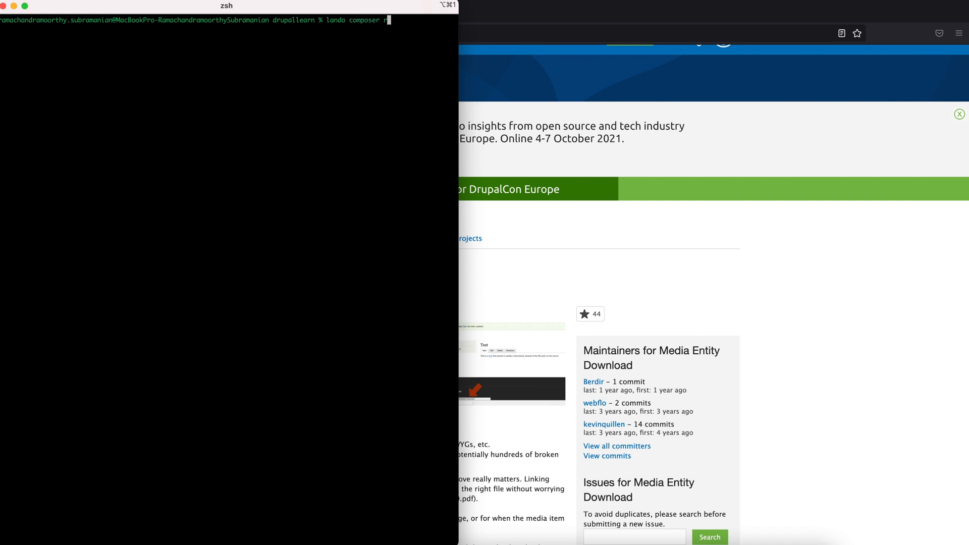
type("equire")
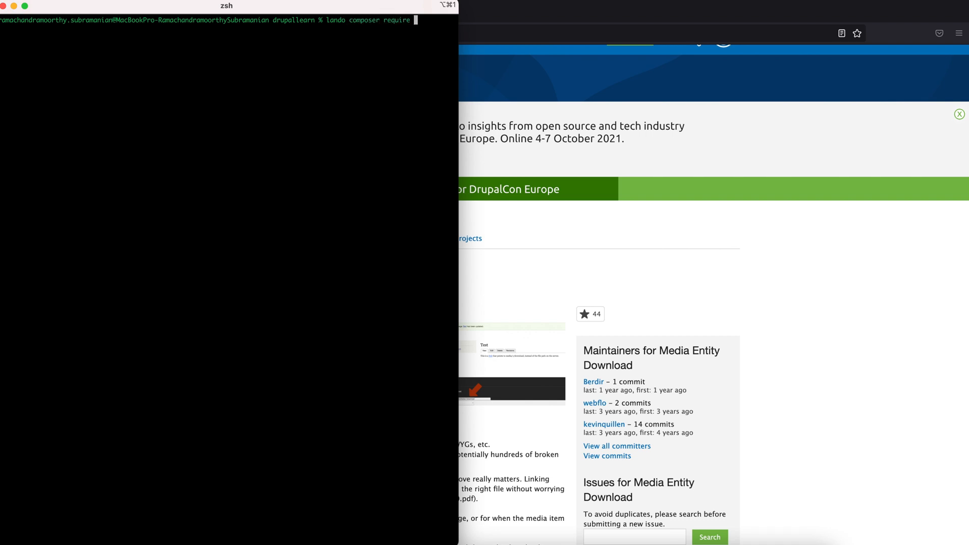
type("drupal")
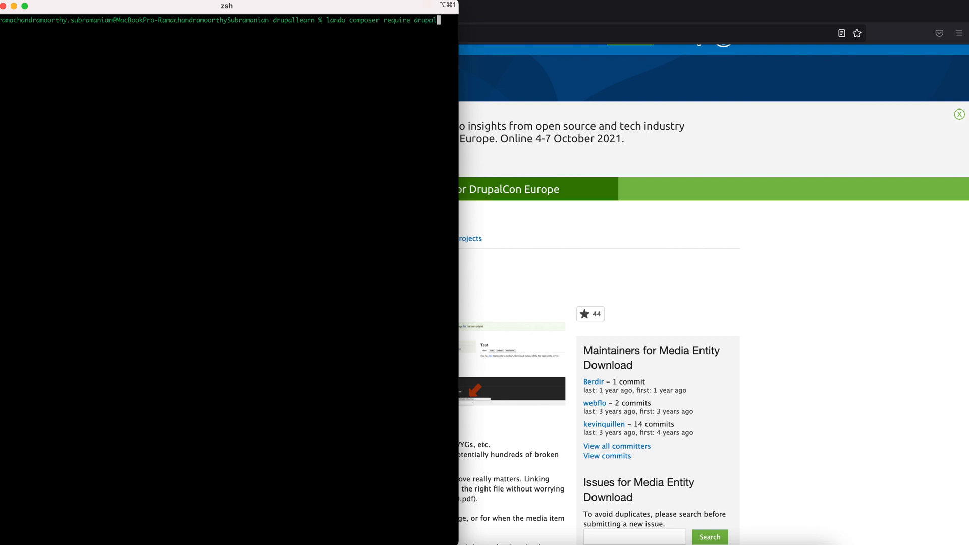
type("a/media_entity_download")
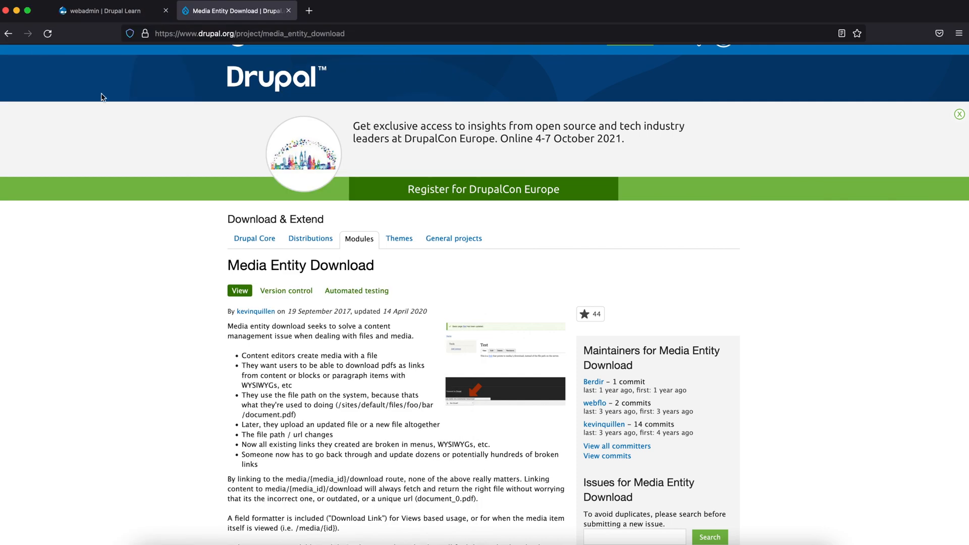
Back on the Drupal Learn tab, reach Add media through Content > Media
left_click(105, 10)
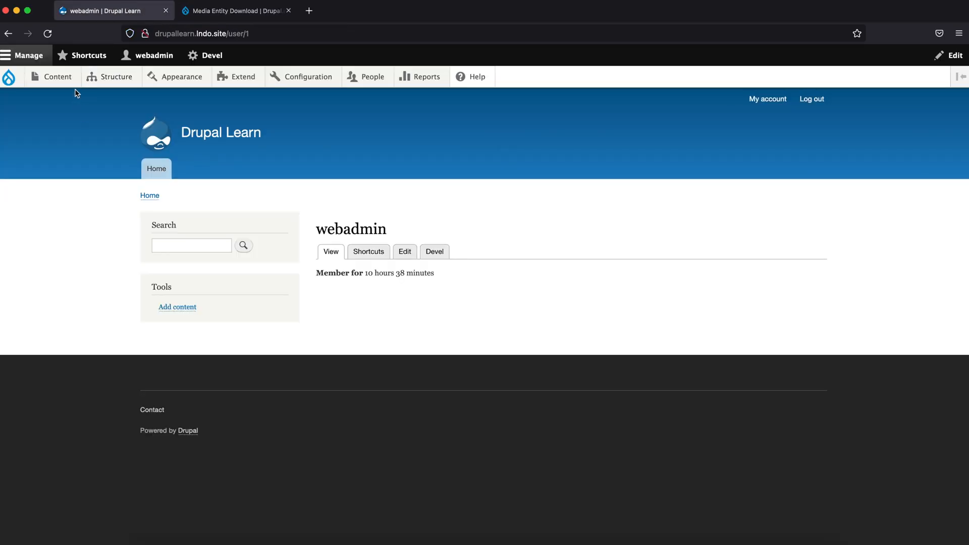
left_click(57, 76)
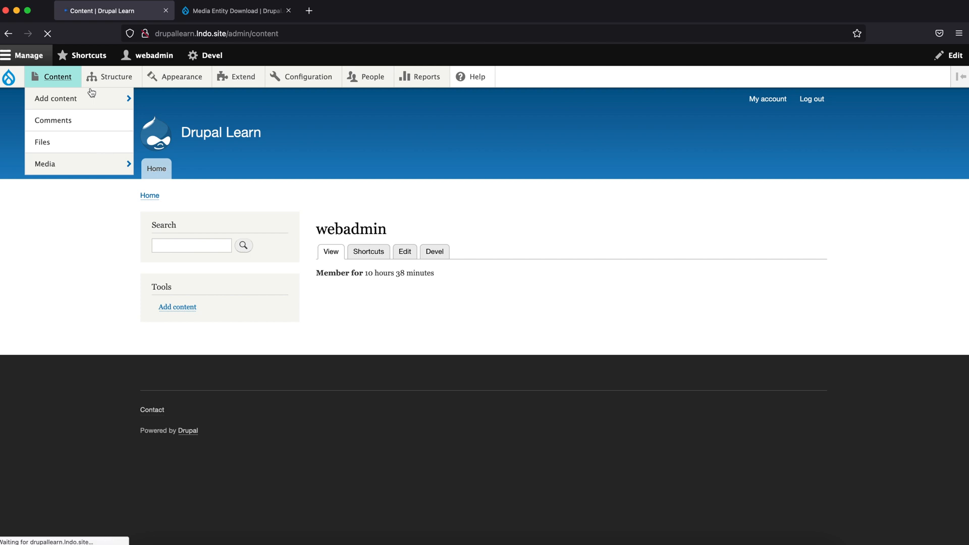
mouse_move(80, 92)
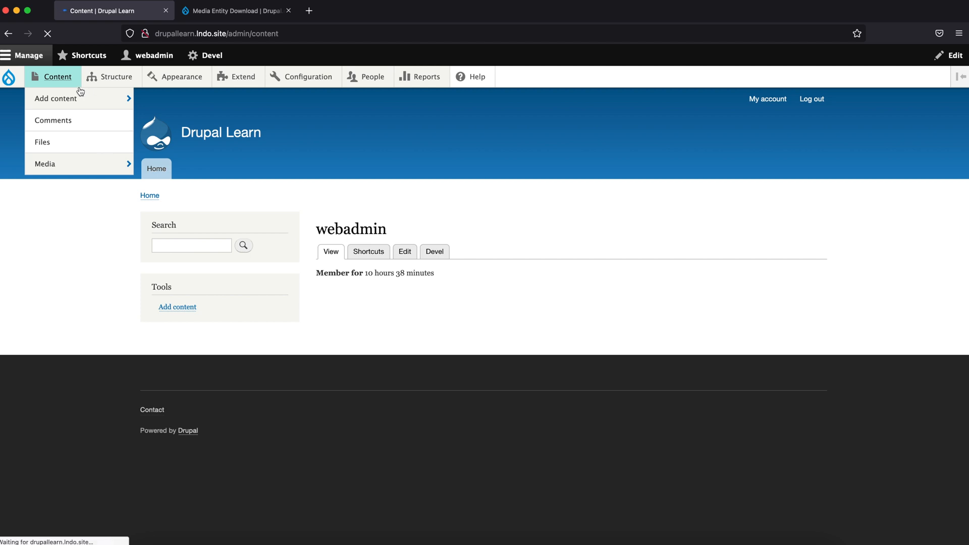
left_click(57, 76)
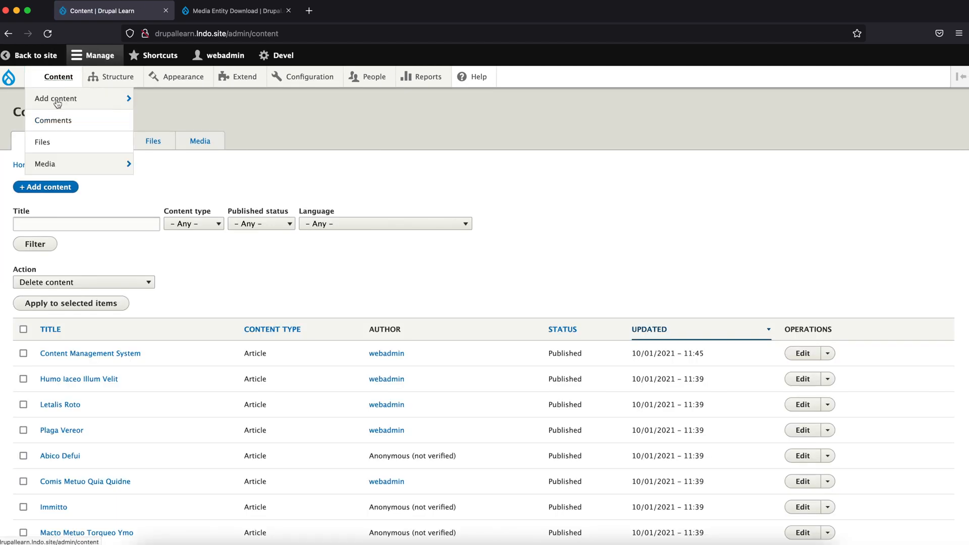
mouse_move(64, 159)
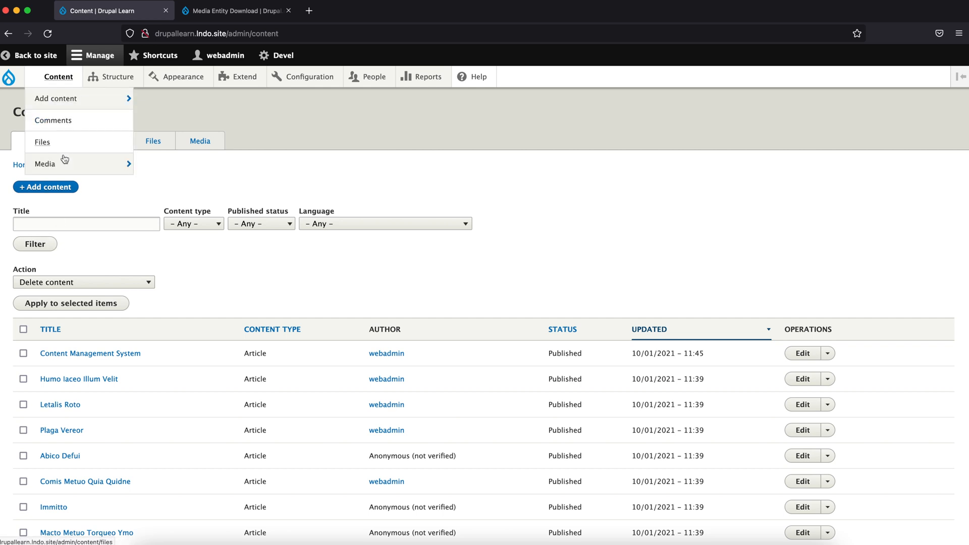
mouse_move(45, 163)
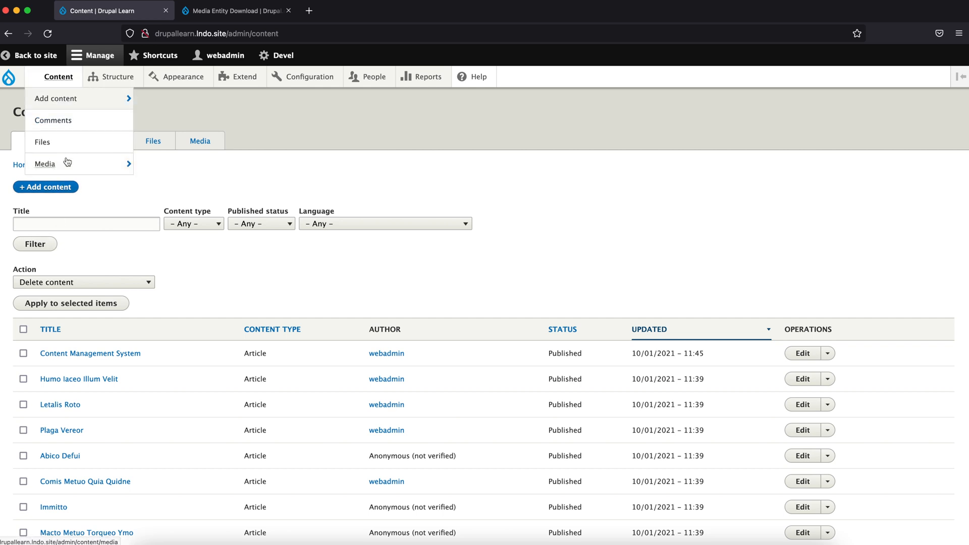
left_click(44, 163)
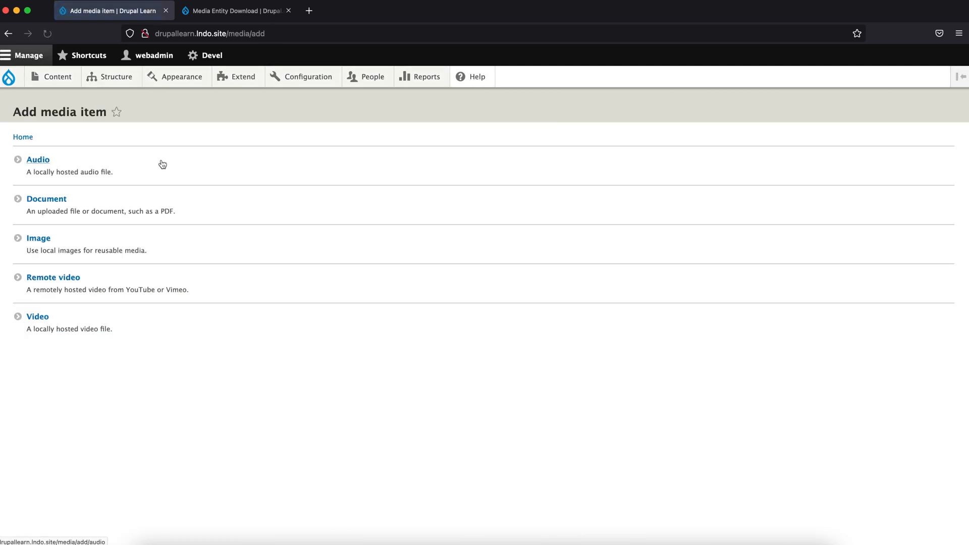
Create a Document media item from Assets/Drupal.pdf and save it
left_click(46, 198)
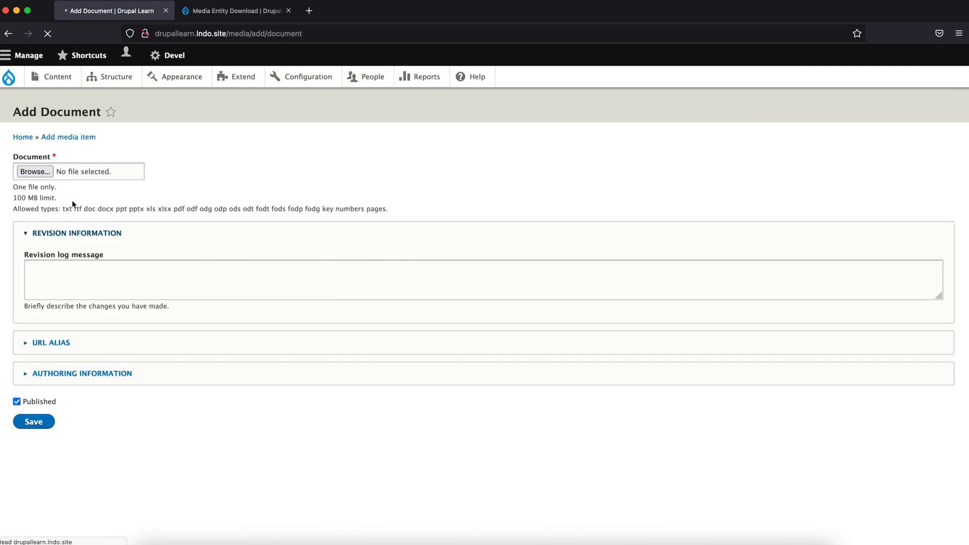
left_click(34, 171)
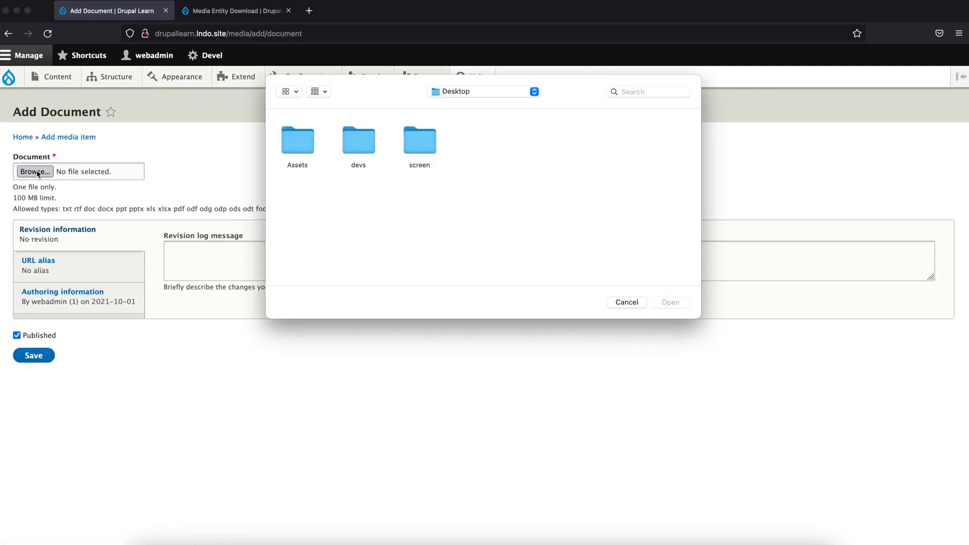
double_click(297, 138)
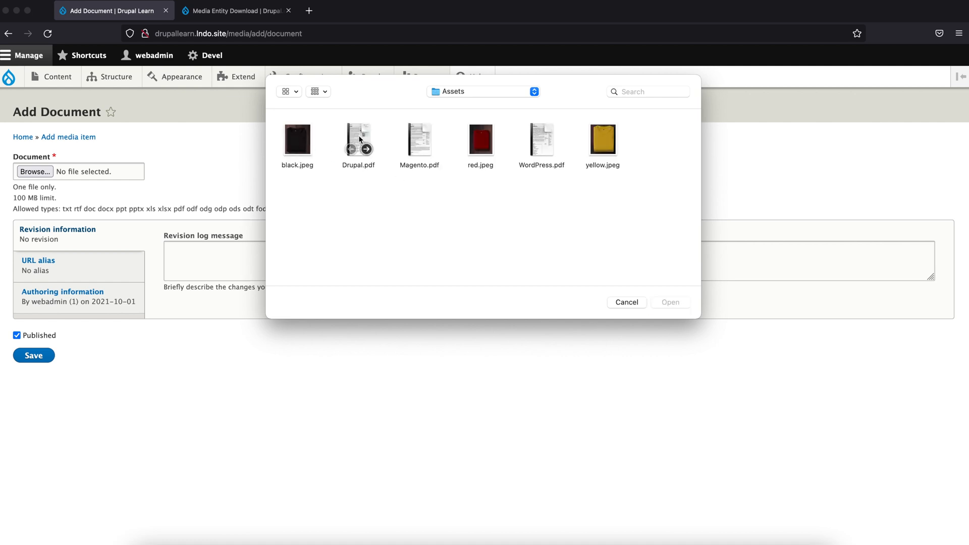
double_click(358, 138)
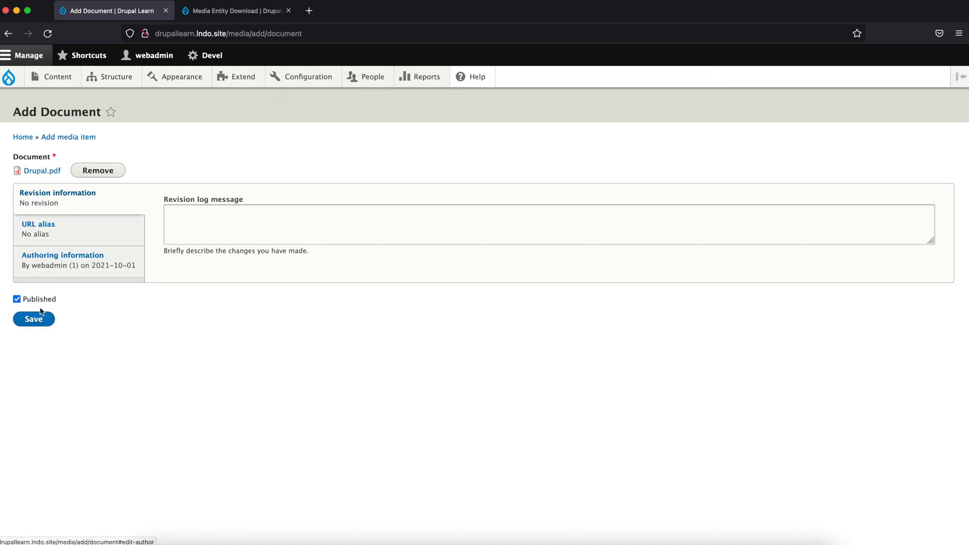
left_click(33, 319)
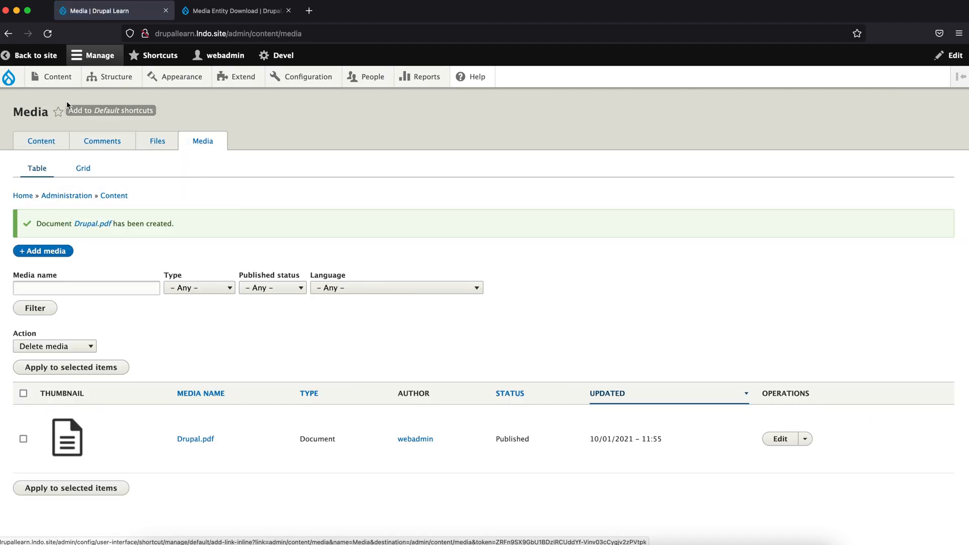
mouse_move(42, 251)
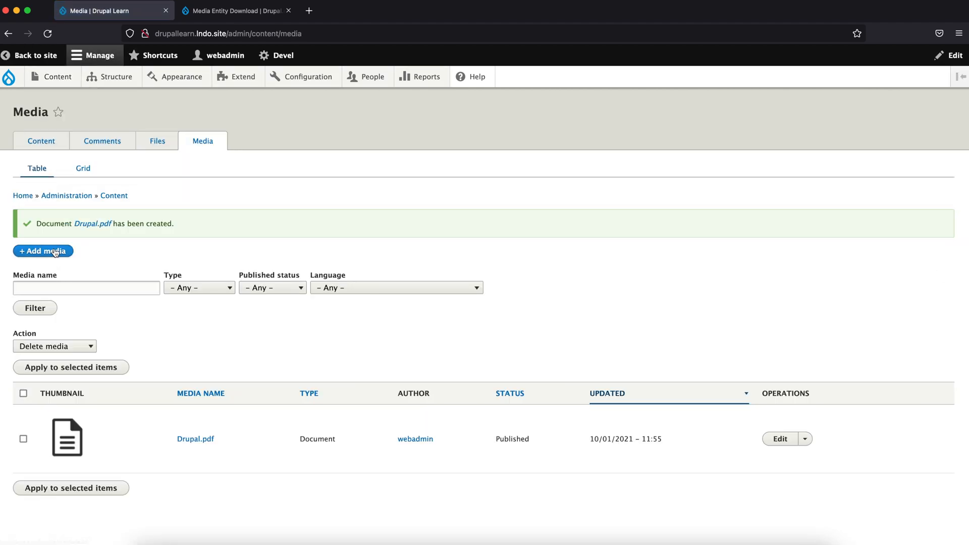
Add a second Document media item with WordPress.pdf attached and save it
left_click(42, 251)
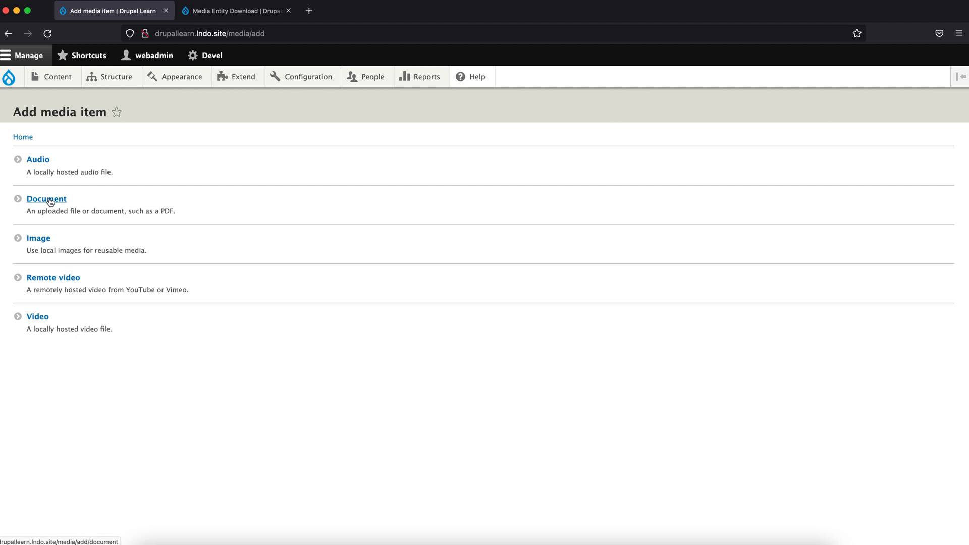
left_click(46, 199)
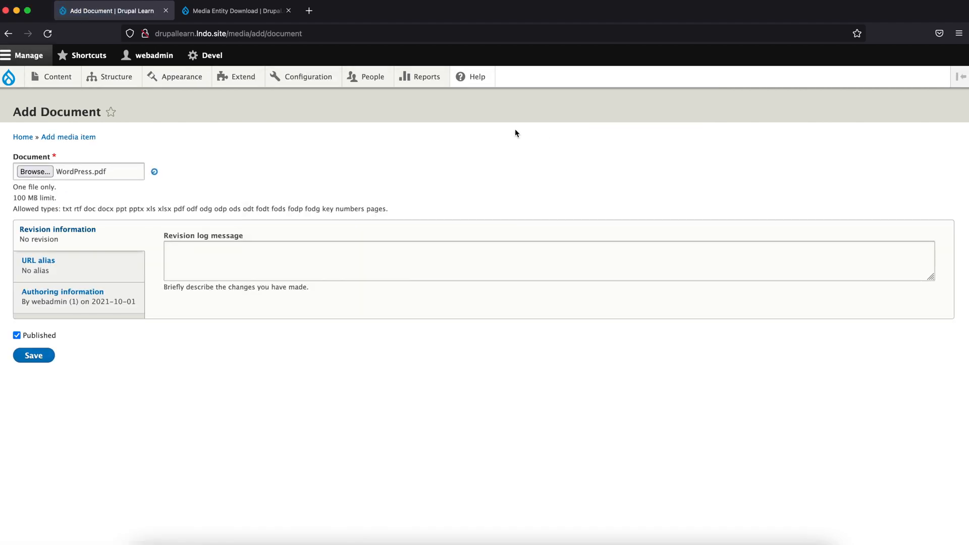
left_click(33, 356)
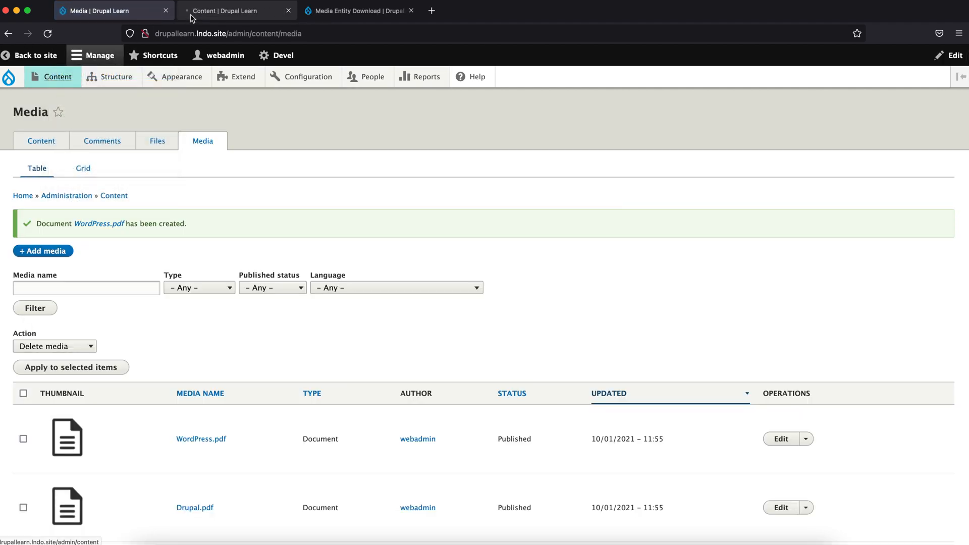
From the content overview, open the Content Management System article in its own tab
left_click(235, 11)
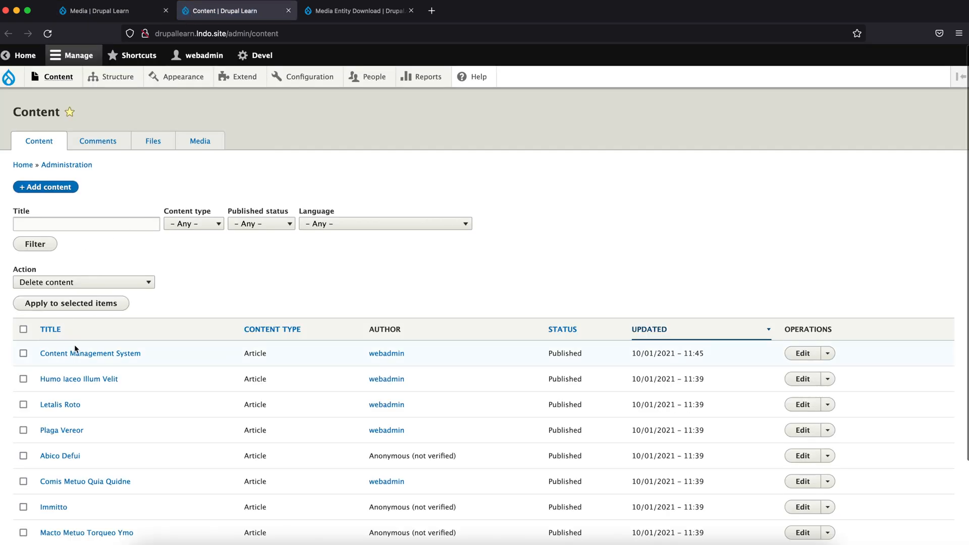
left_click(90, 353)
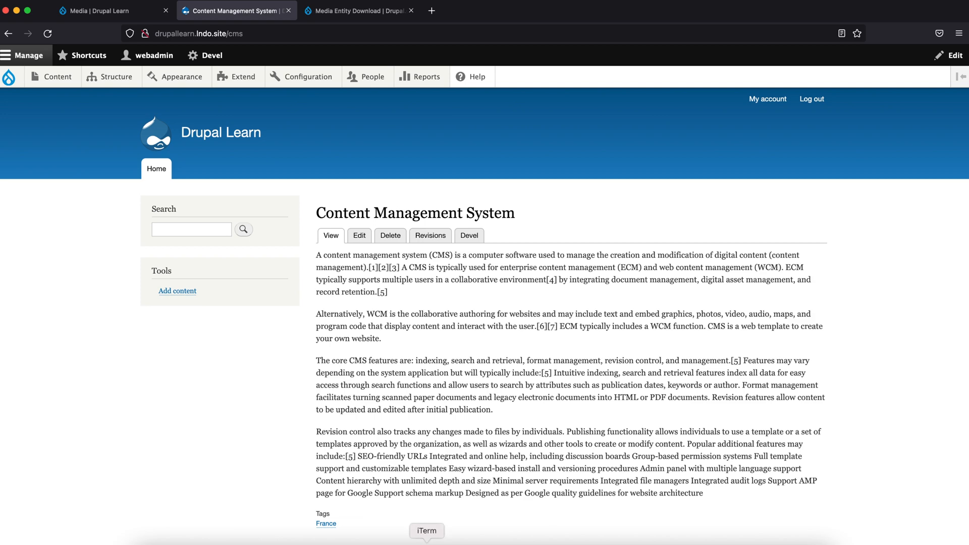
left_click(427, 530)
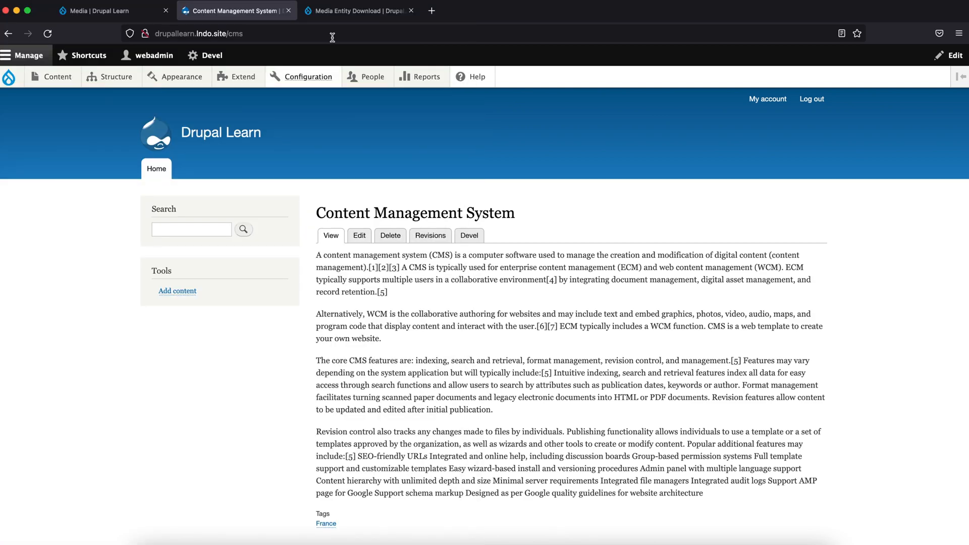
right_click(243, 76)
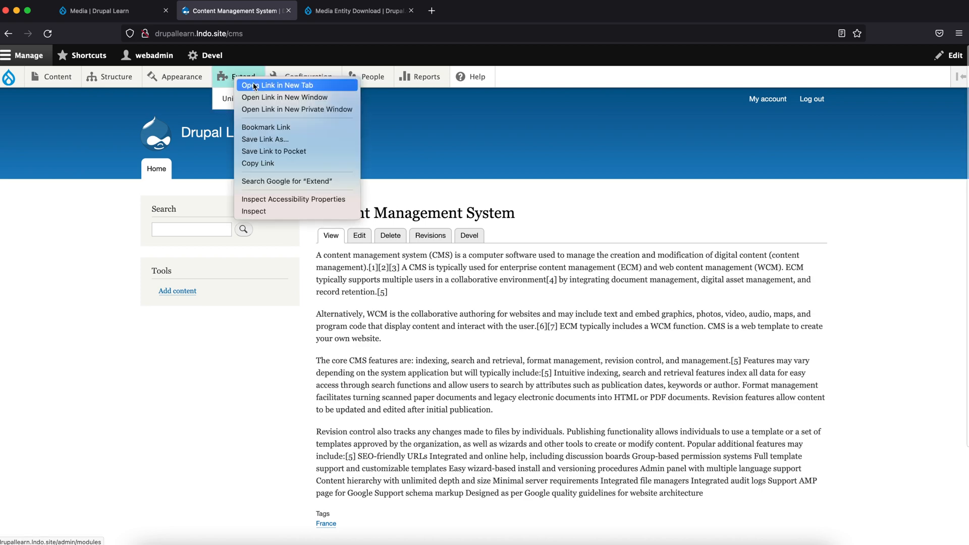
On Extend filtered by 'media', tick Media entity download and install it
left_click(278, 85)
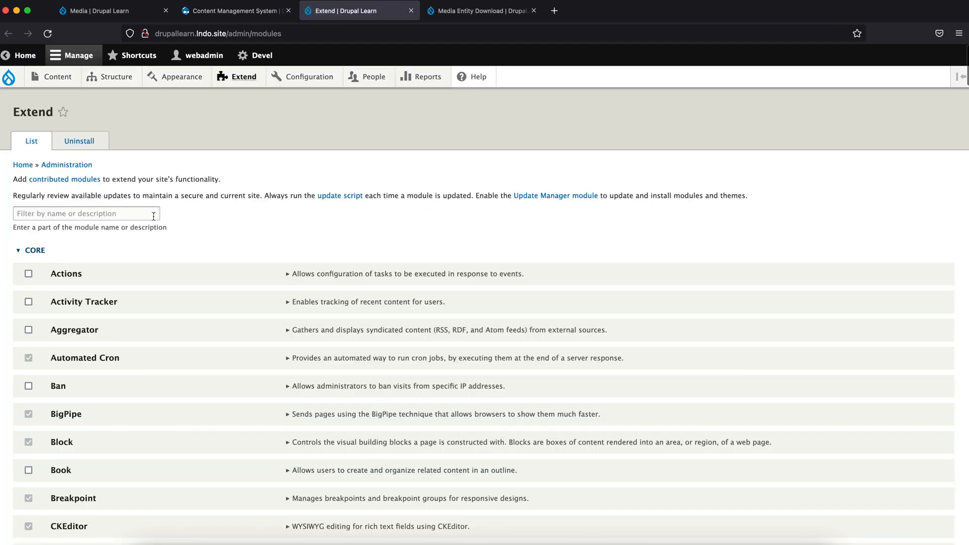
type("media")
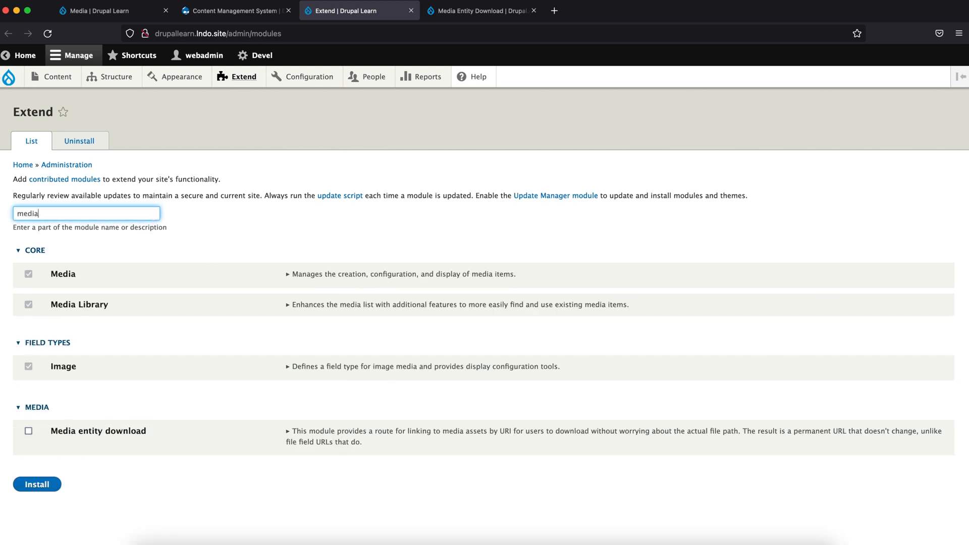
left_click(28, 430)
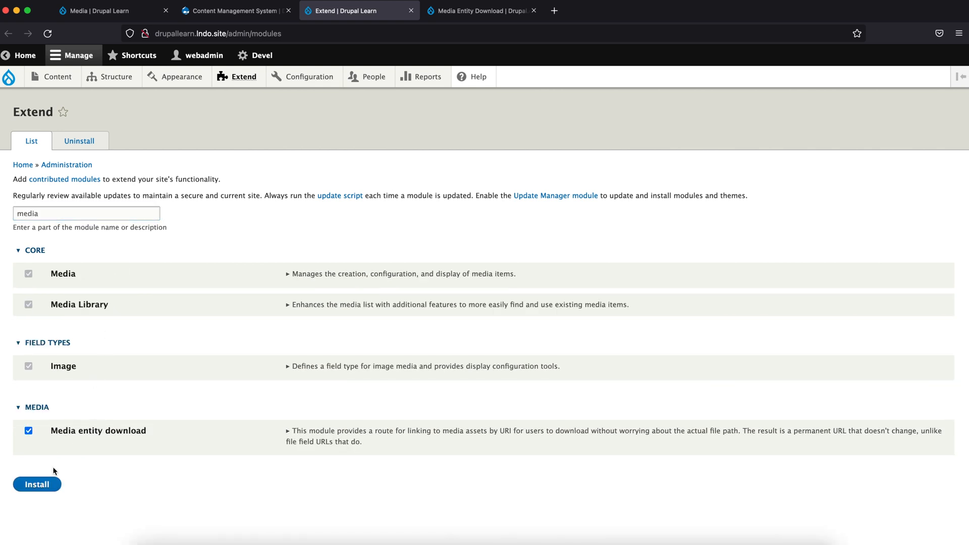
left_click(36, 484)
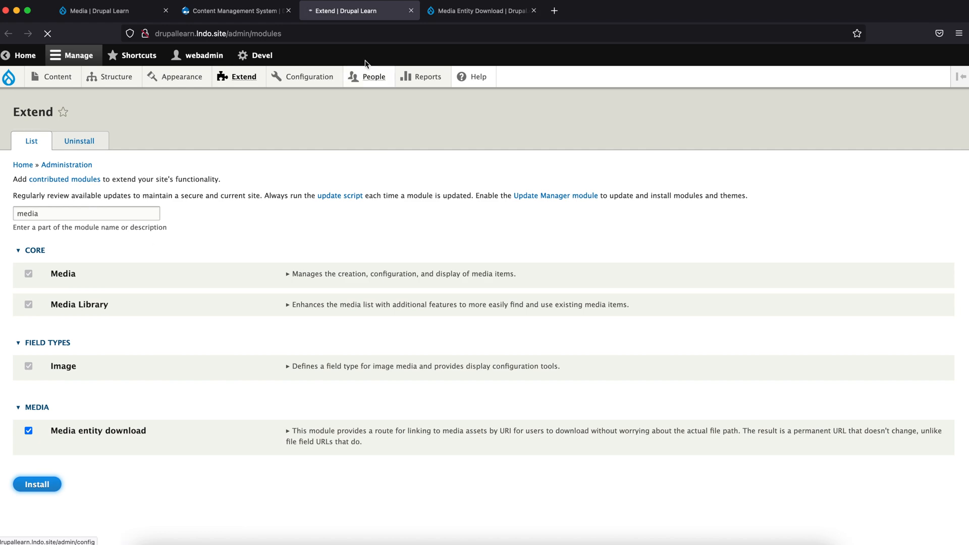
left_click(481, 10)
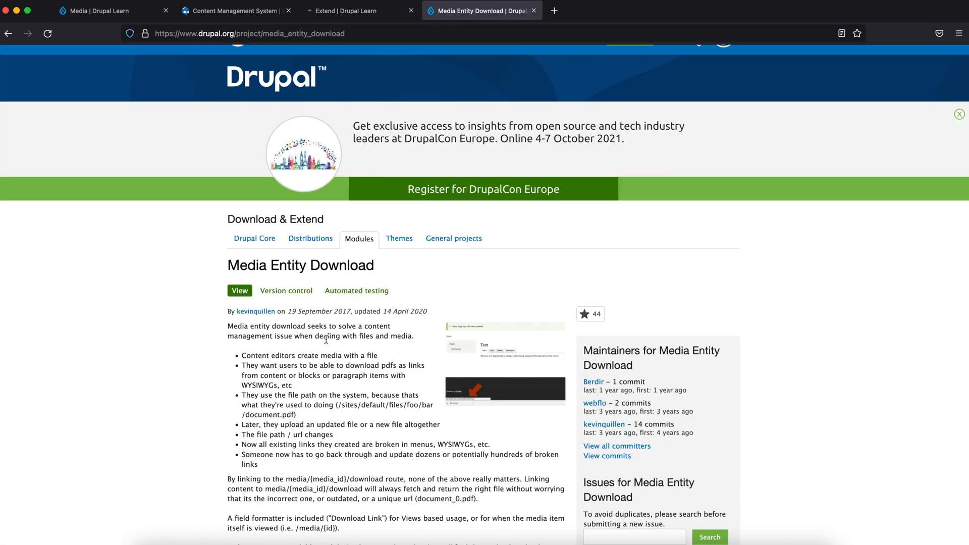
scroll("down", 3)
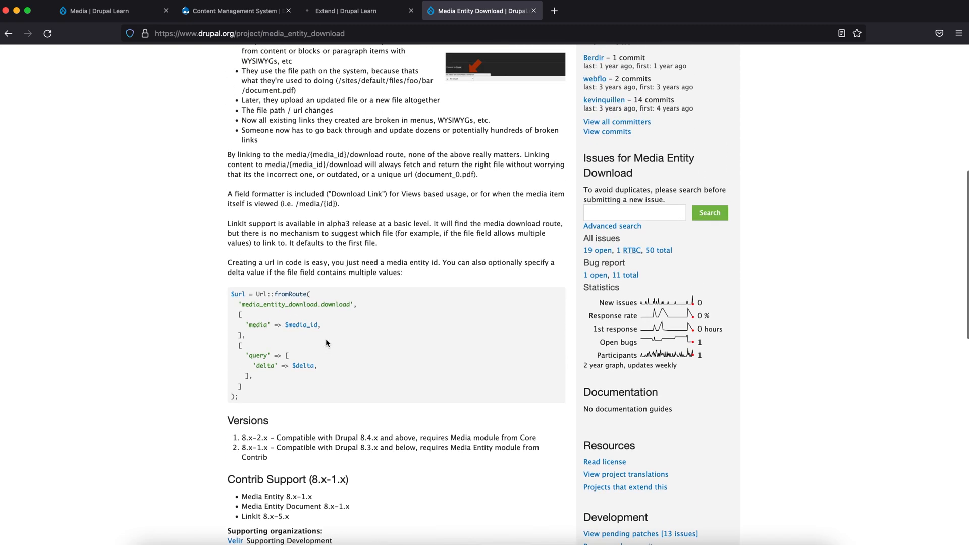
scroll("up", 3)
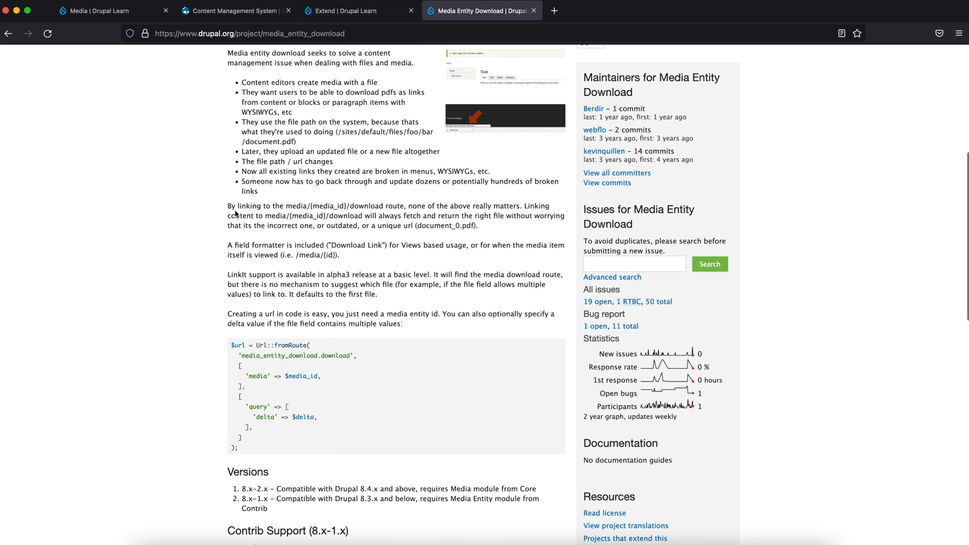
double_click(296, 206)
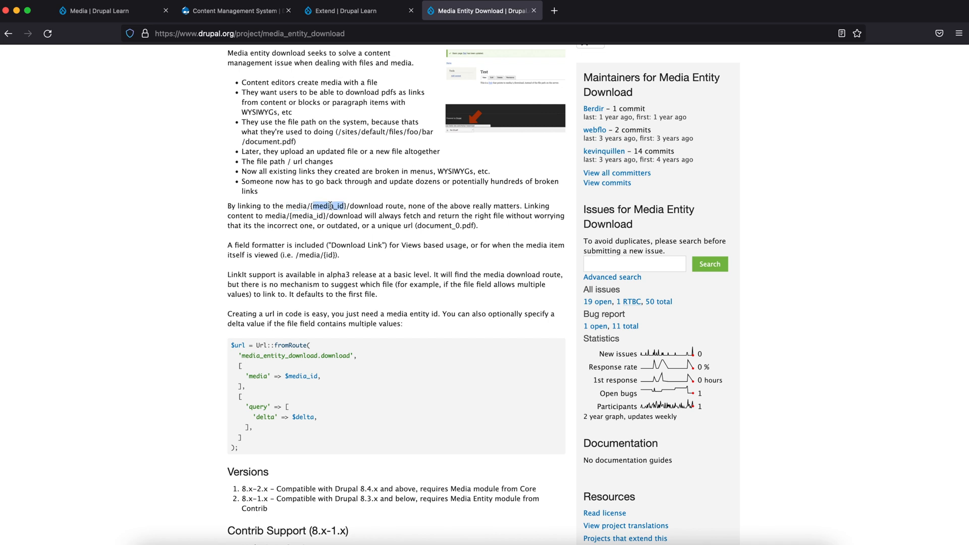
double_click(364, 205)
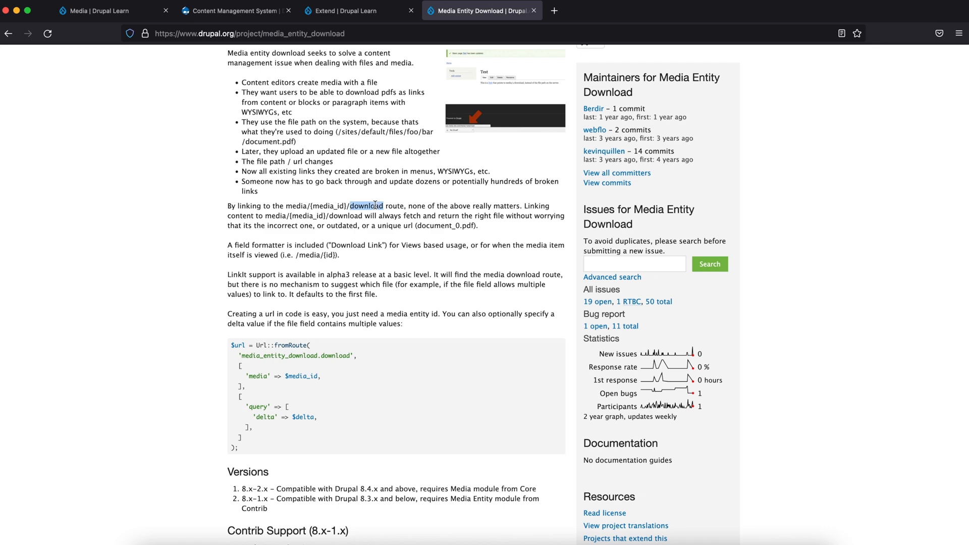
Edit the article and add 'Download Drupal' as the body's last paragraph
left_click(234, 10)
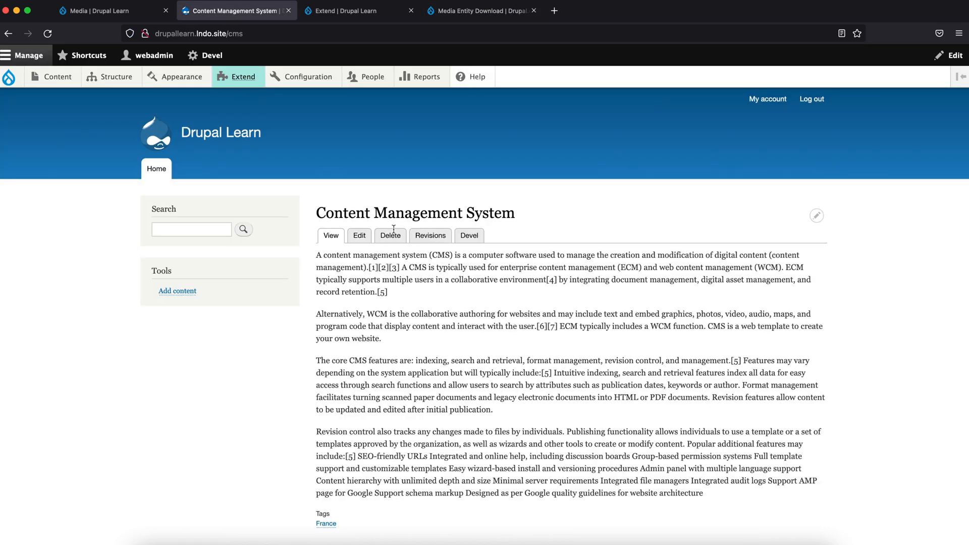
left_click(359, 236)
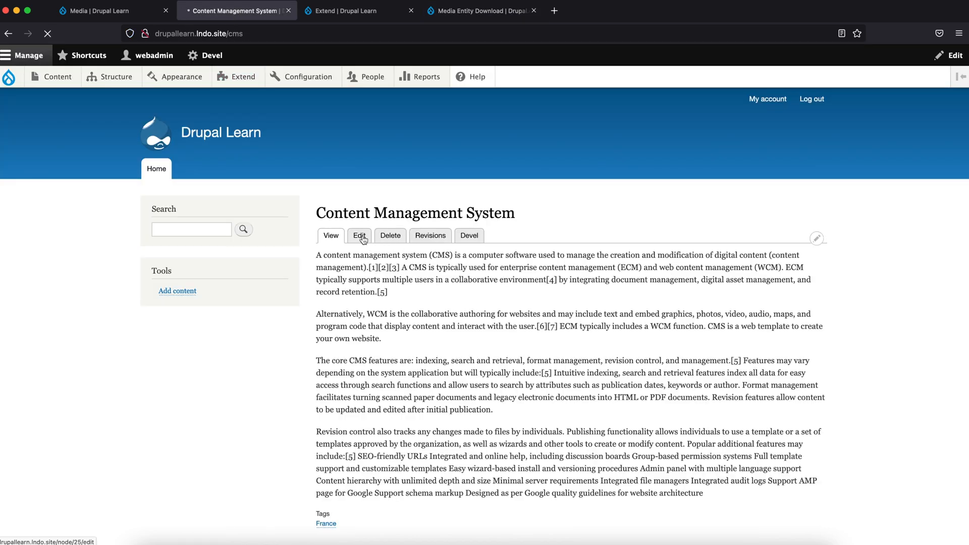
left_click(359, 236)
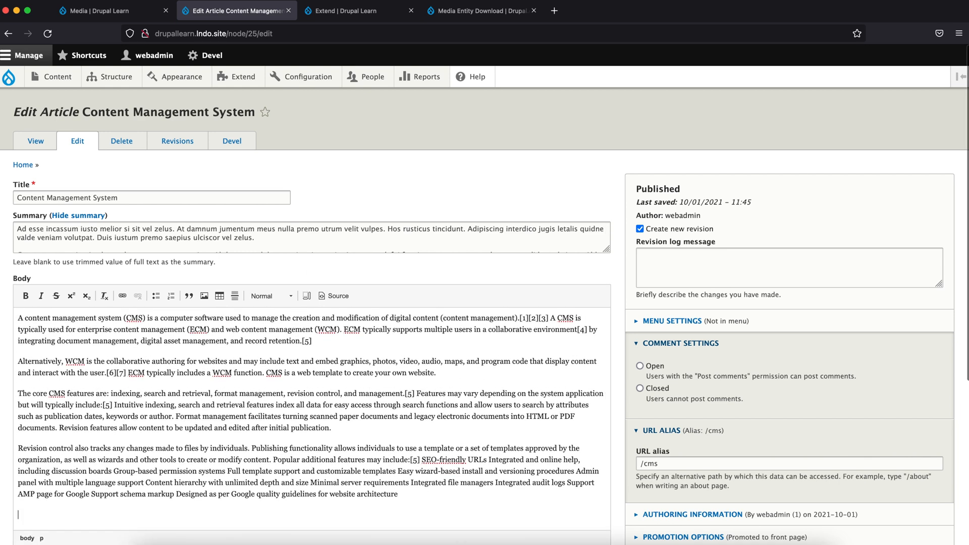
type("Downloa")
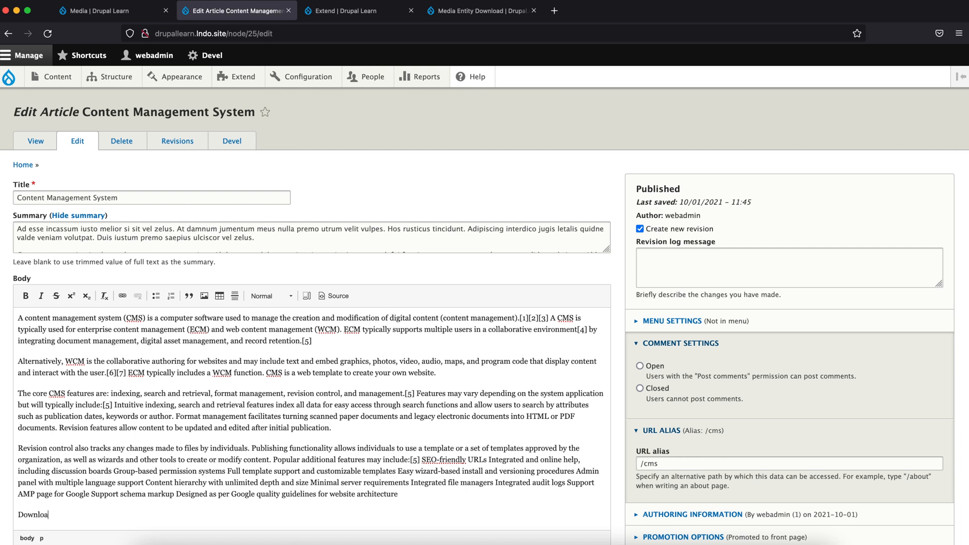
type("Dru")
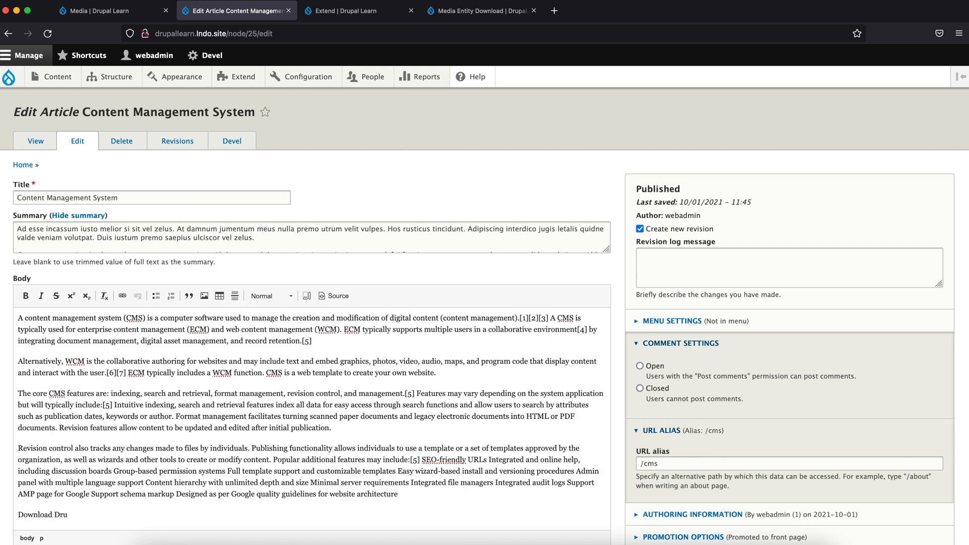
type("pal")
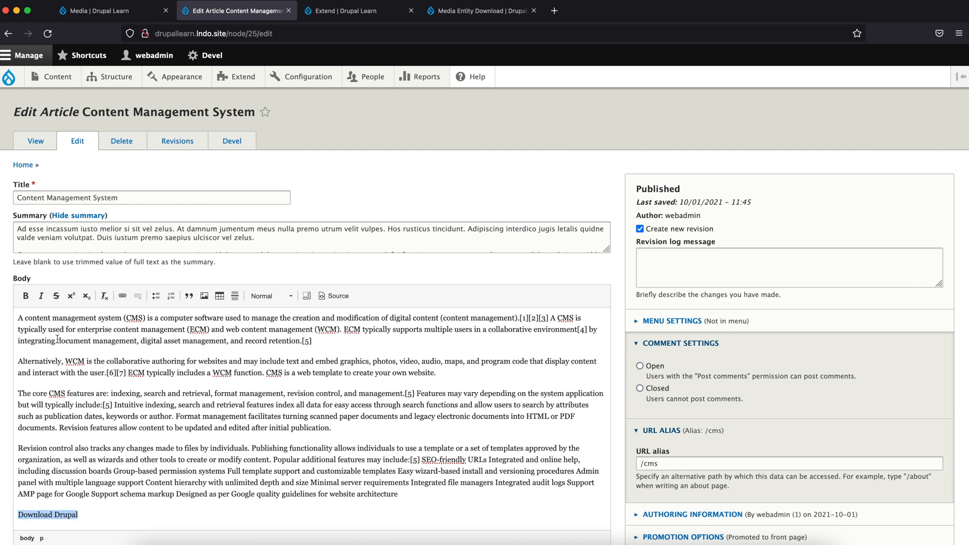
Link 'Download Drupal' to /media/id/download/, then return to the Media list
left_click(121, 295)
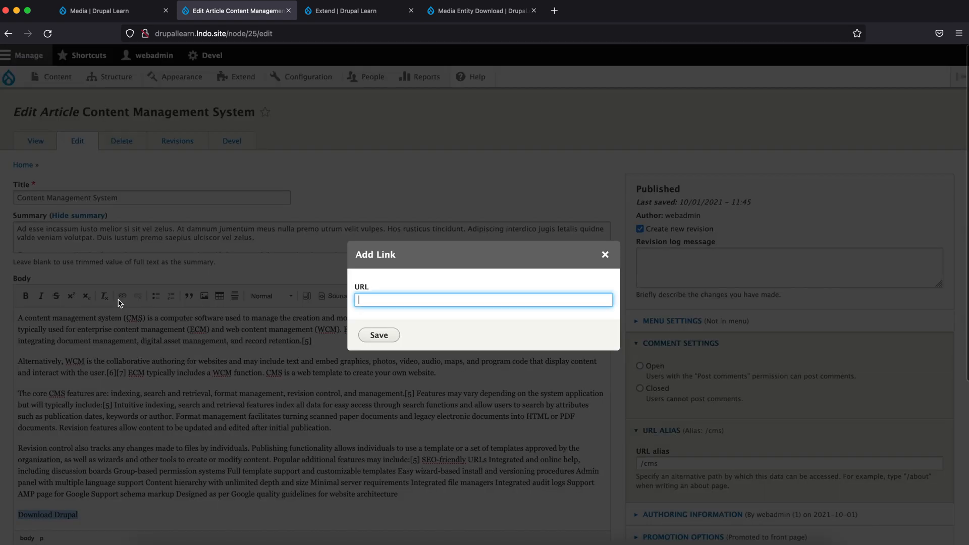
mouse_move(386, 301)
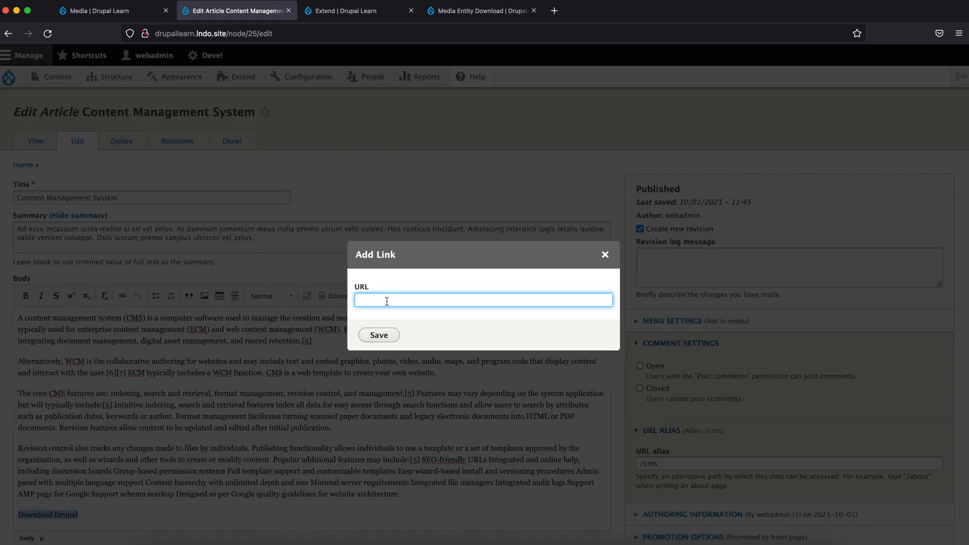
type("/d")
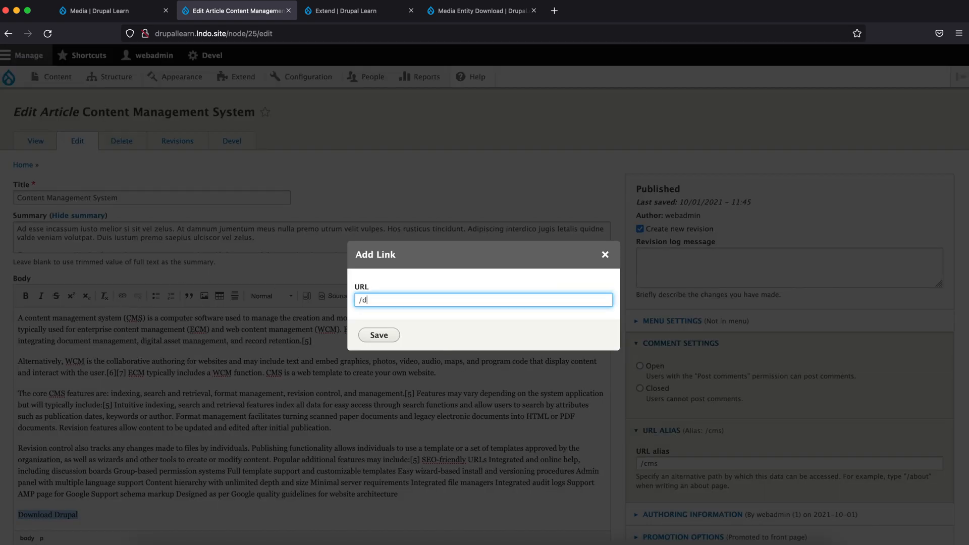
type("ownloa")
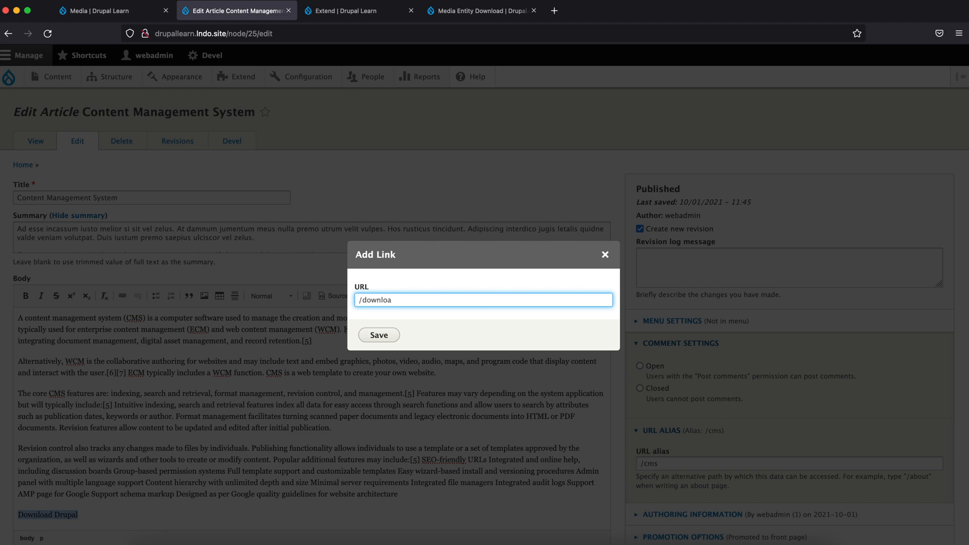
type("d/")
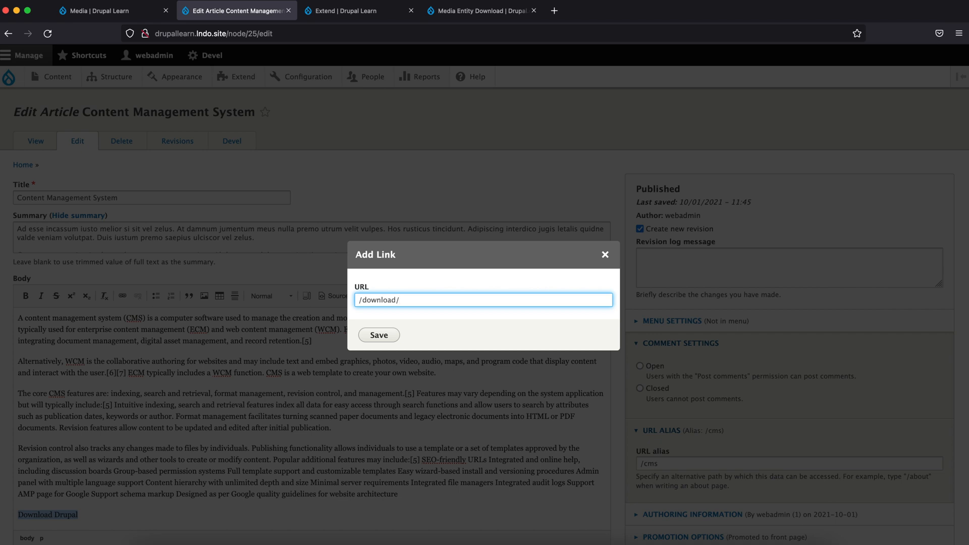
type("media/")
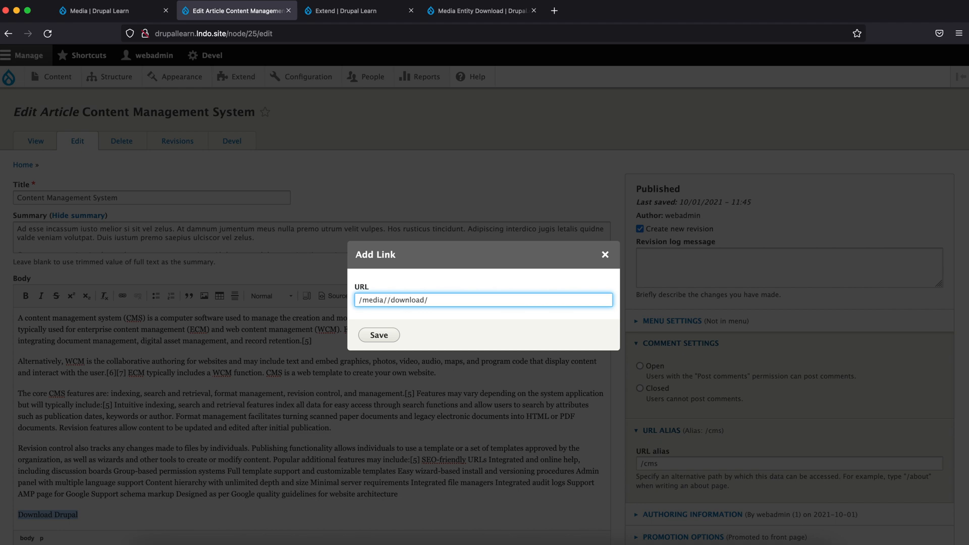
type("id")
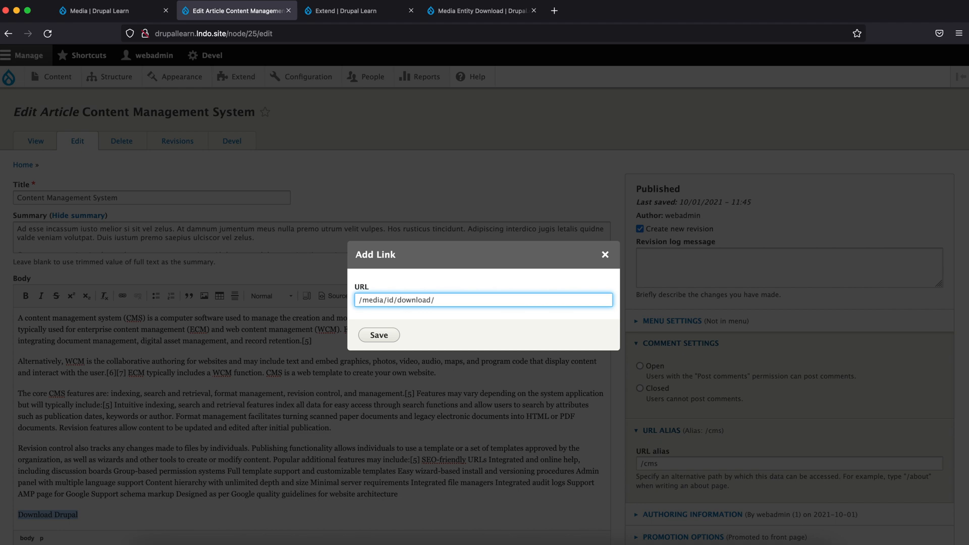
left_click(379, 335)
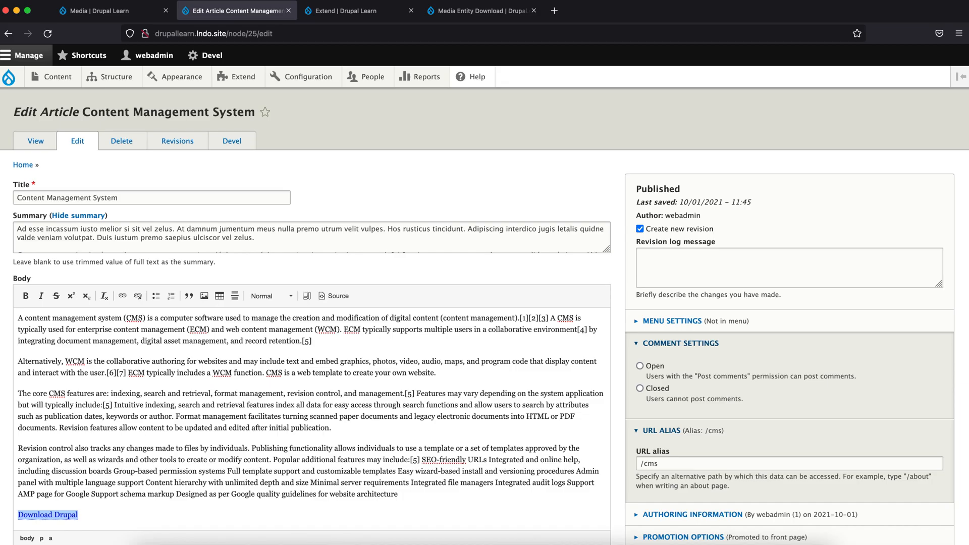
left_click(113, 11)
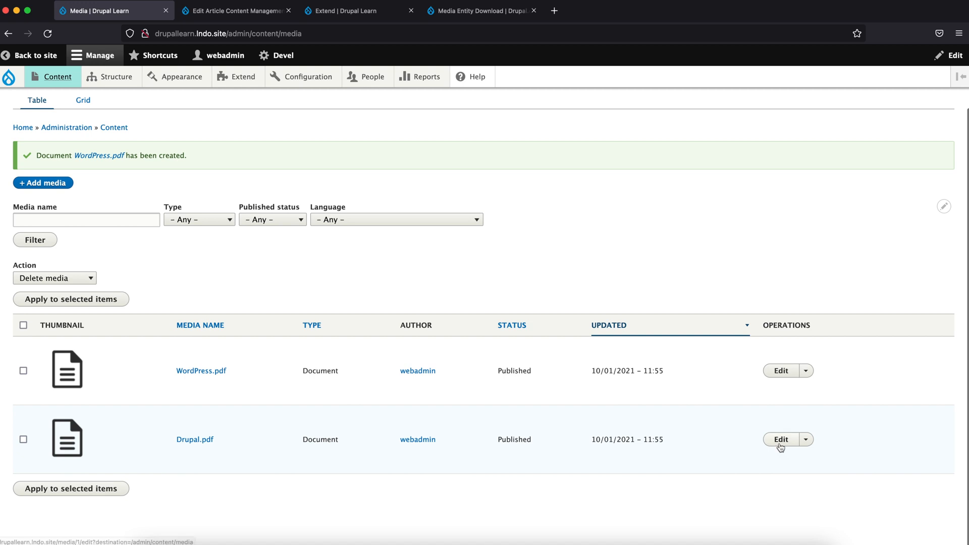
Confirm Drupal.pdf is media 1 and check the Download Drupal link targets /media/1/download
left_click(781, 440)
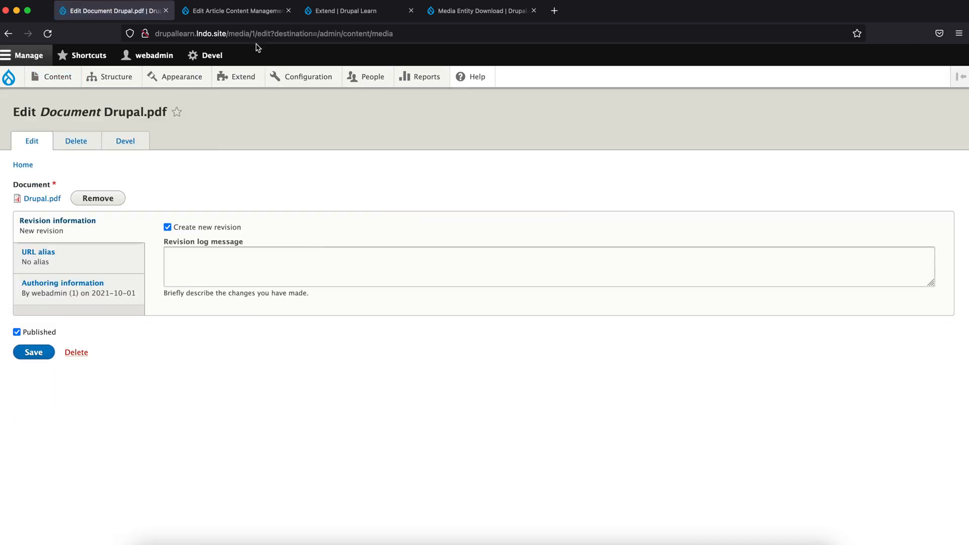
left_click(235, 10)
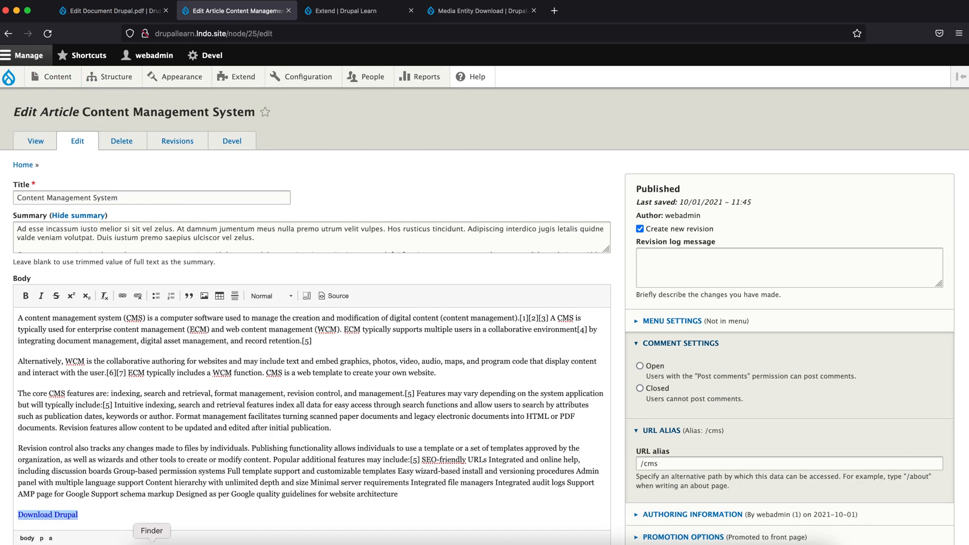
left_click(137, 295)
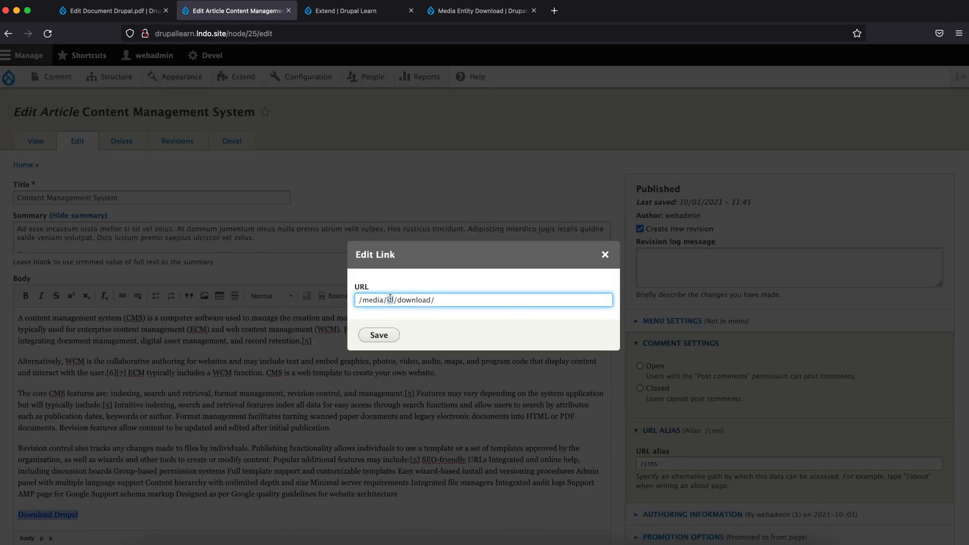
left_click(379, 334)
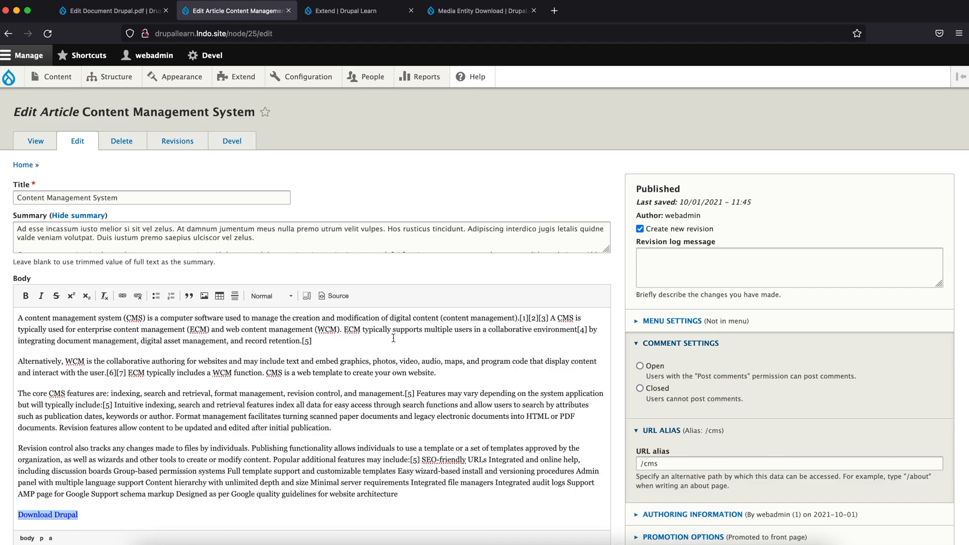
scroll("down", 3)
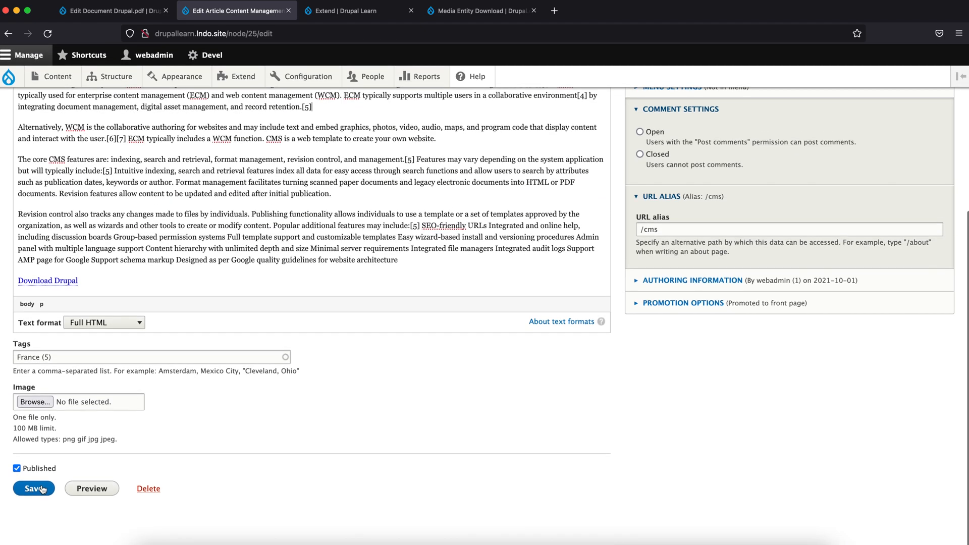
Save the article and verify Download Drupal opens Drupal.pdf in Firefox
left_click(30, 488)
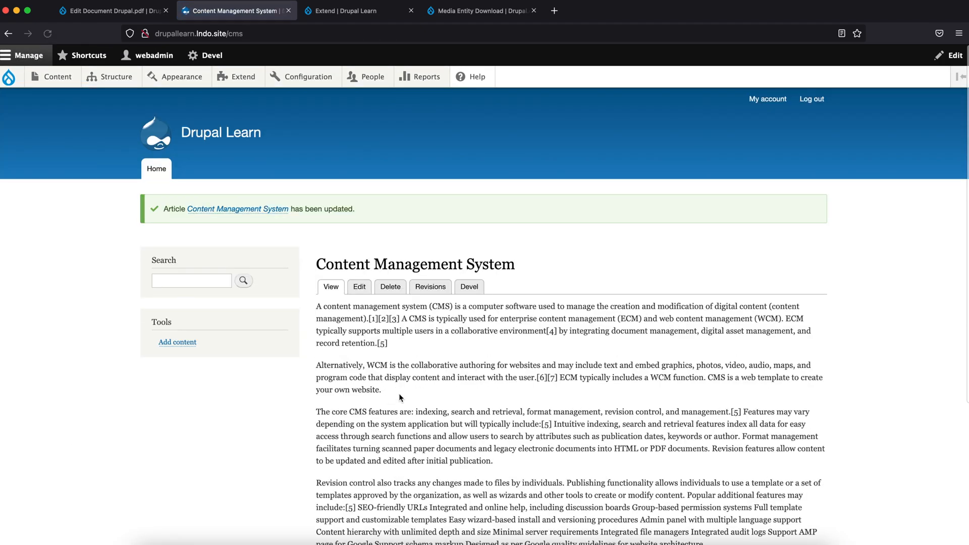
scroll("down", 3)
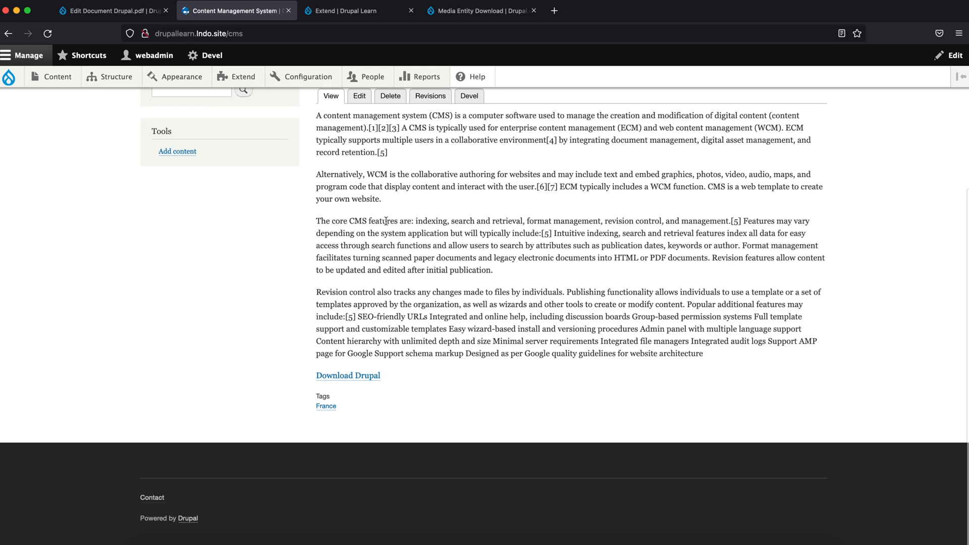
mouse_move(348, 375)
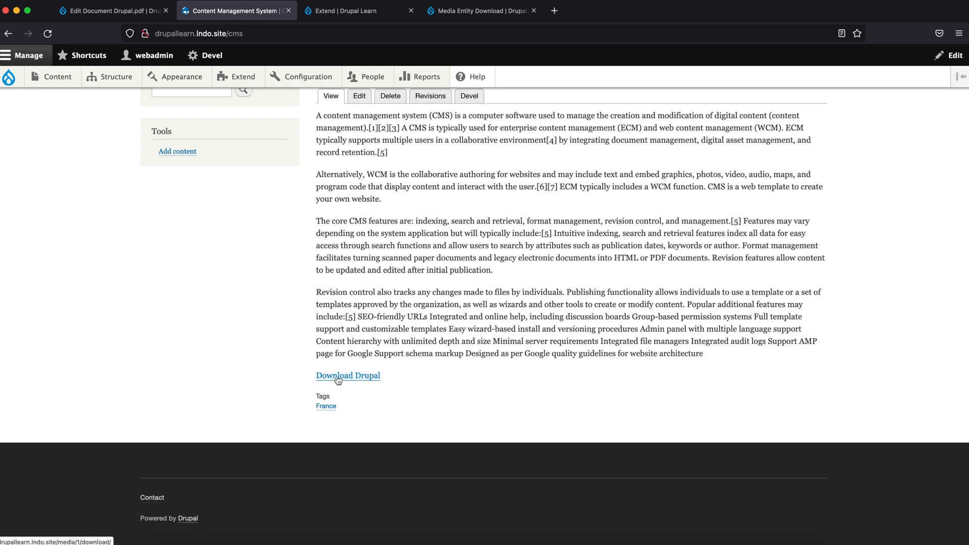
mouse_move(354, 383)
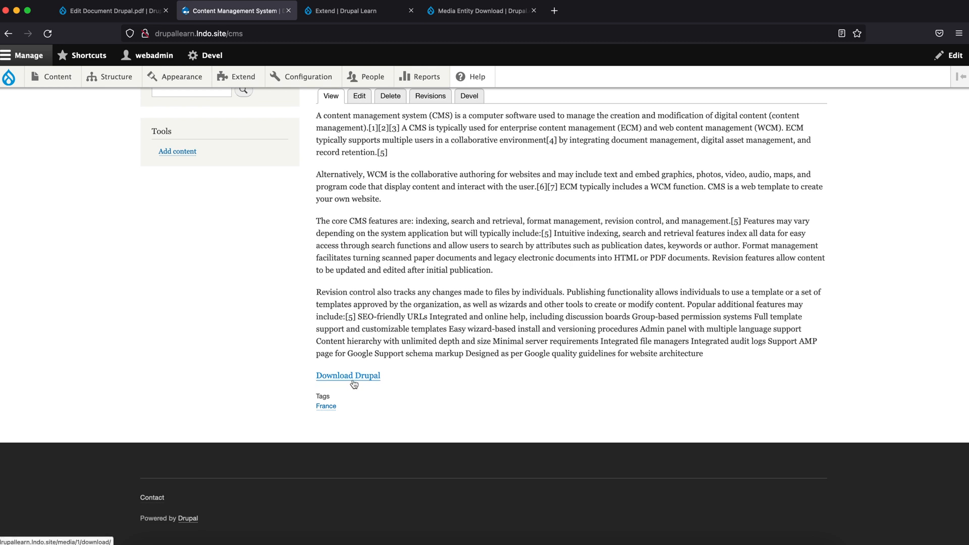
left_click(348, 376)
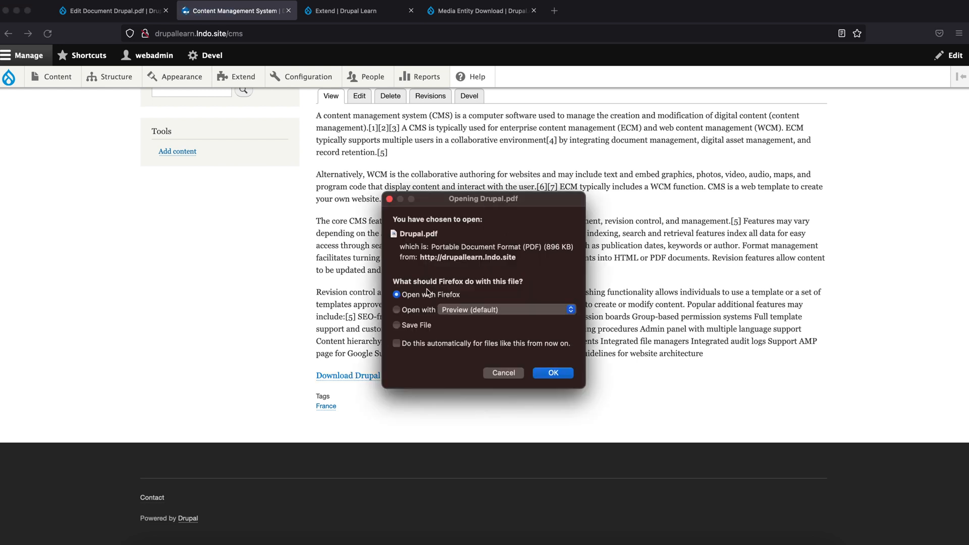
left_click(504, 373)
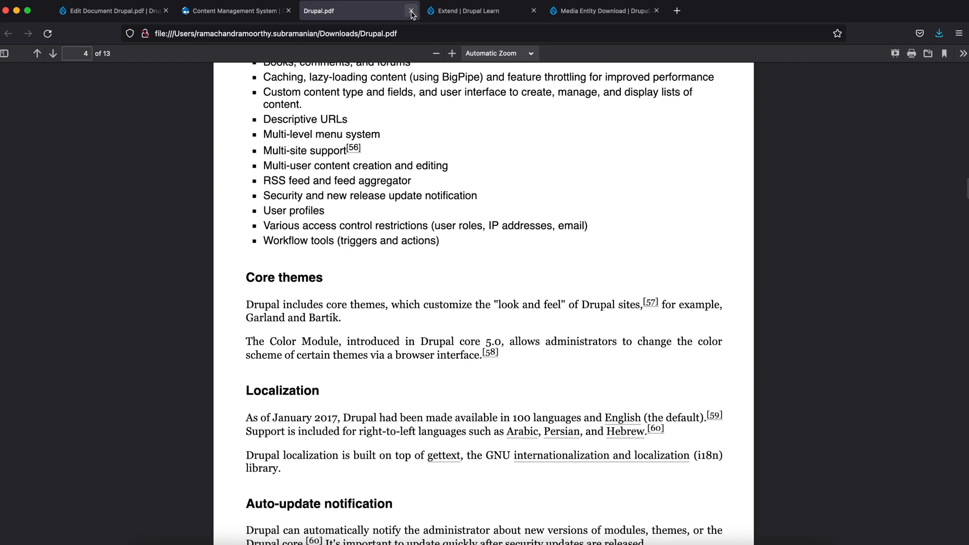
left_click(410, 11)
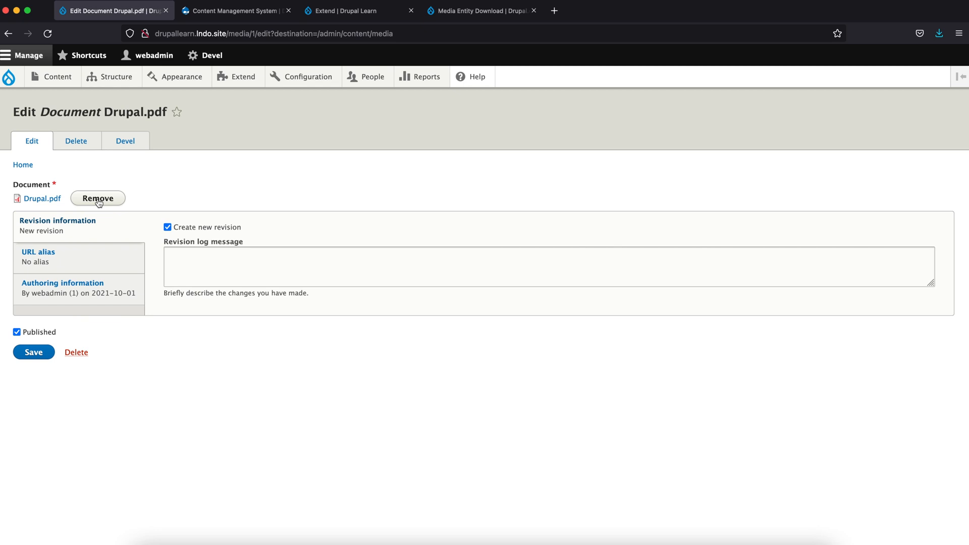
Replace media 1's Drupal.pdf with WordPress.pdf, saved as WordPress_0.pdf
left_click(97, 198)
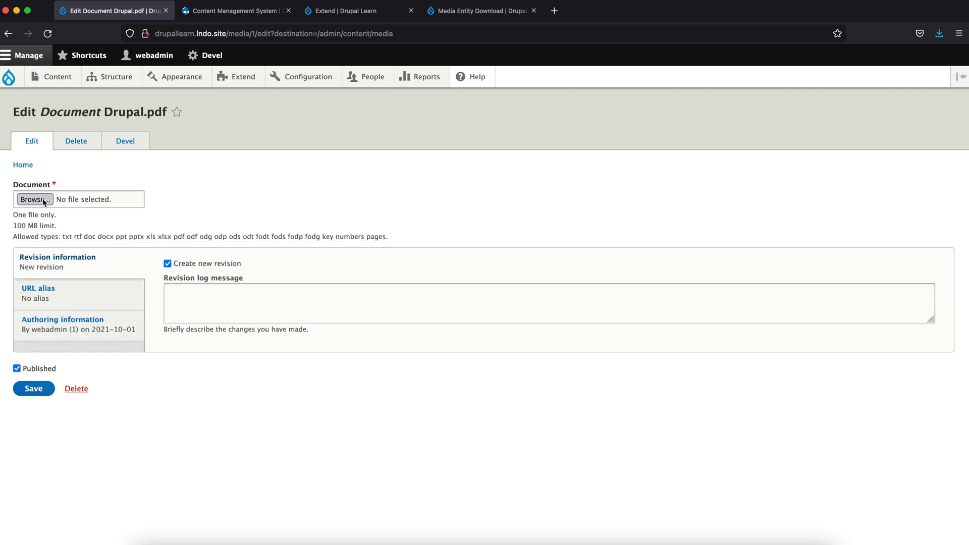
left_click(35, 199)
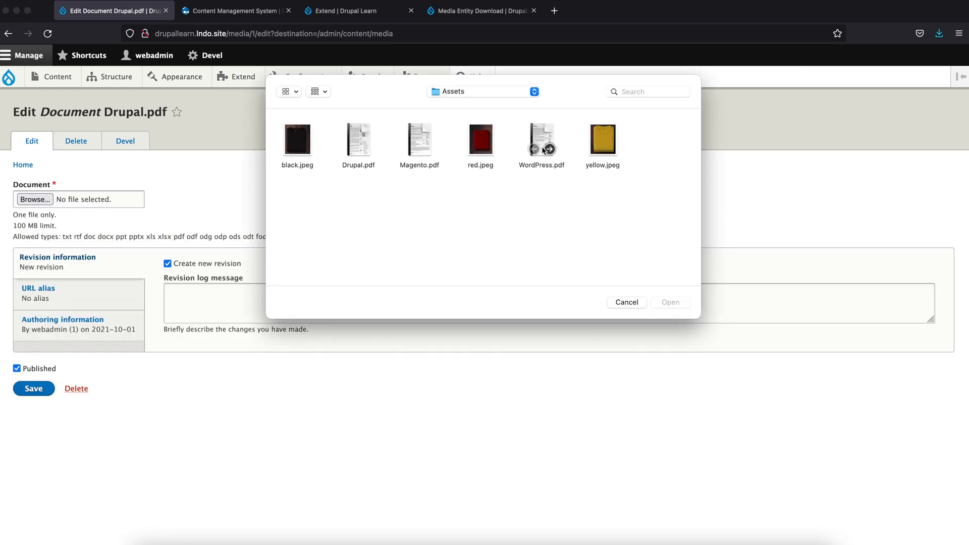
mouse_move(441, 146)
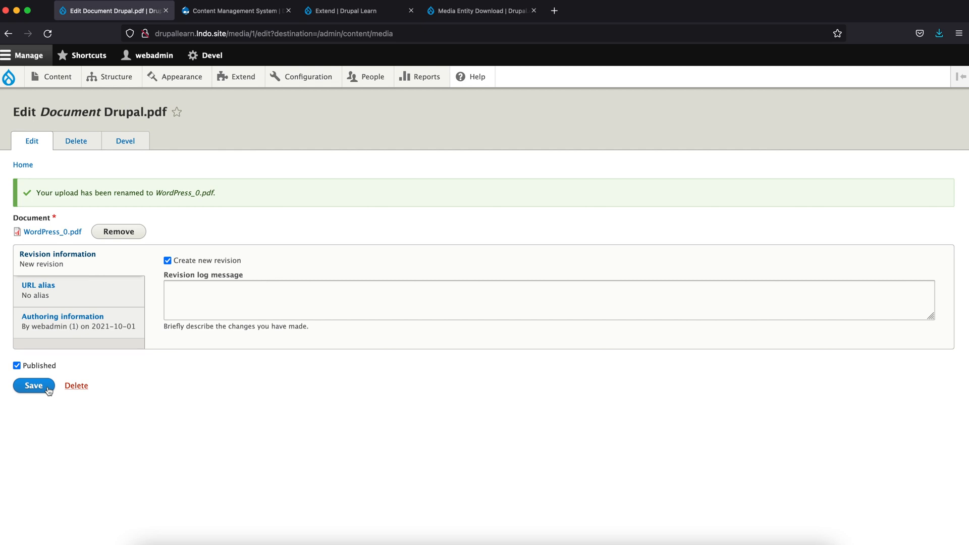
mouse_move(55, 231)
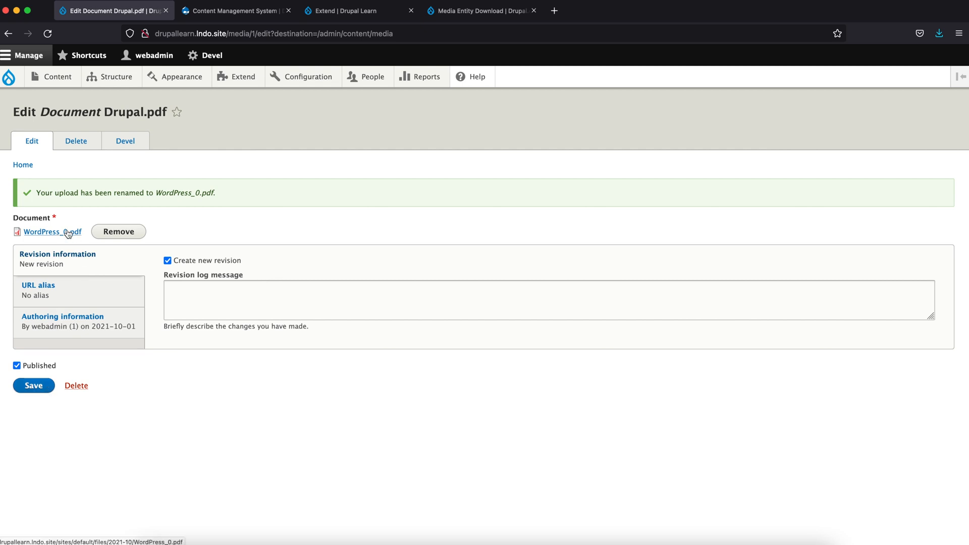
mouse_move(71, 239)
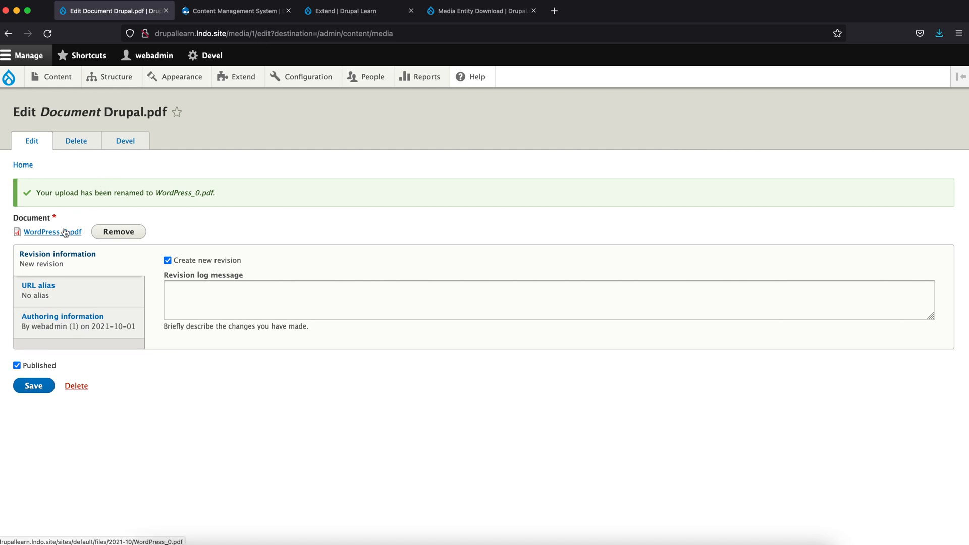
left_click(33, 385)
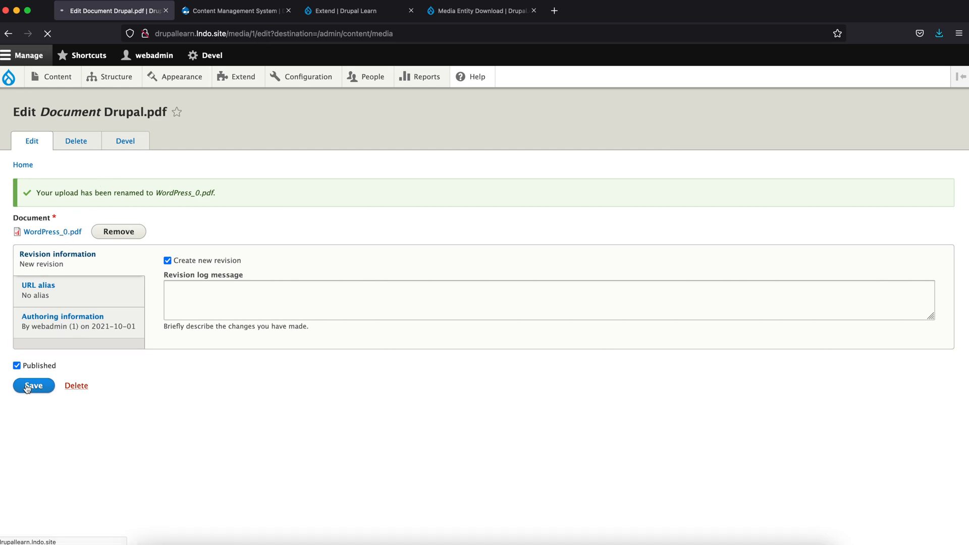
left_click(30, 385)
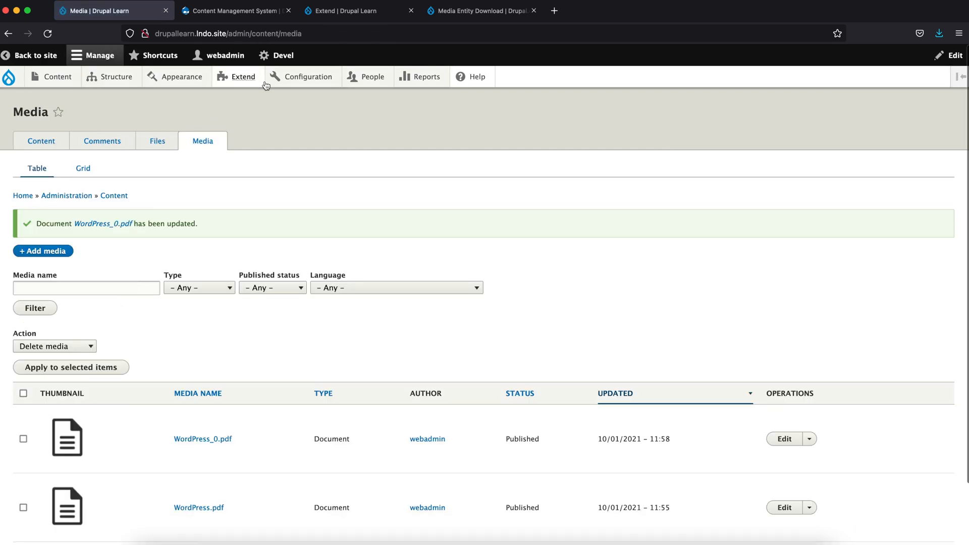
scroll("down", 3)
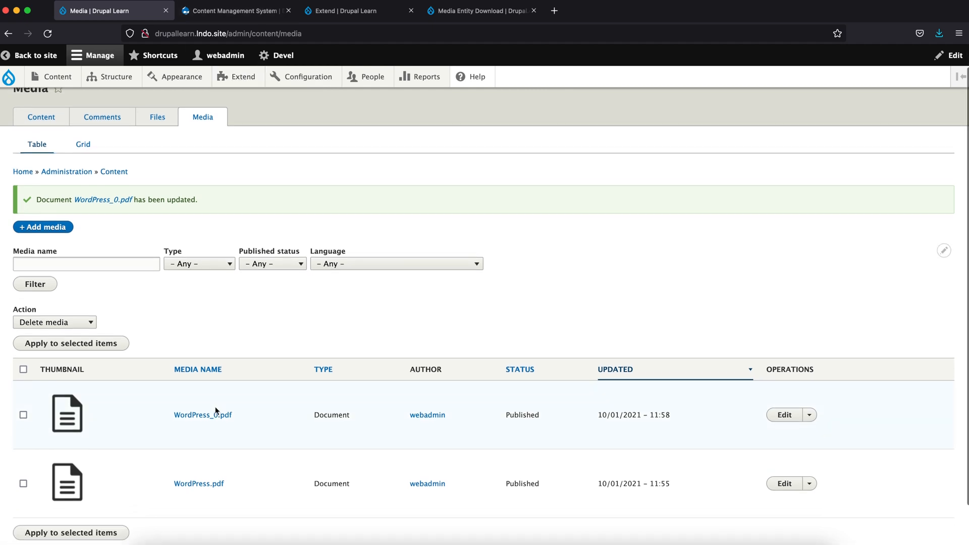
scroll("up", 3)
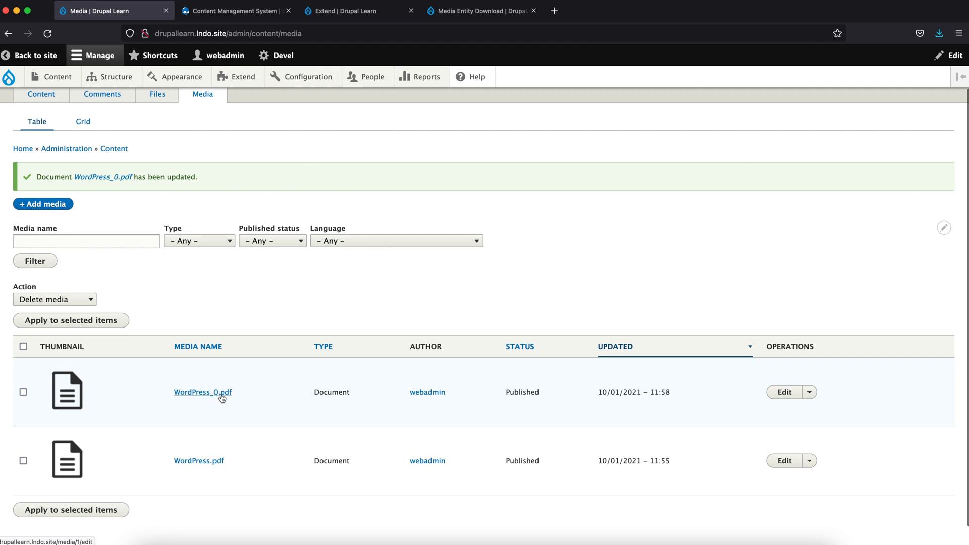
Reload the article and confirm Download Drupal now opens WordPress_0.pdf in Firefox
left_click(235, 11)
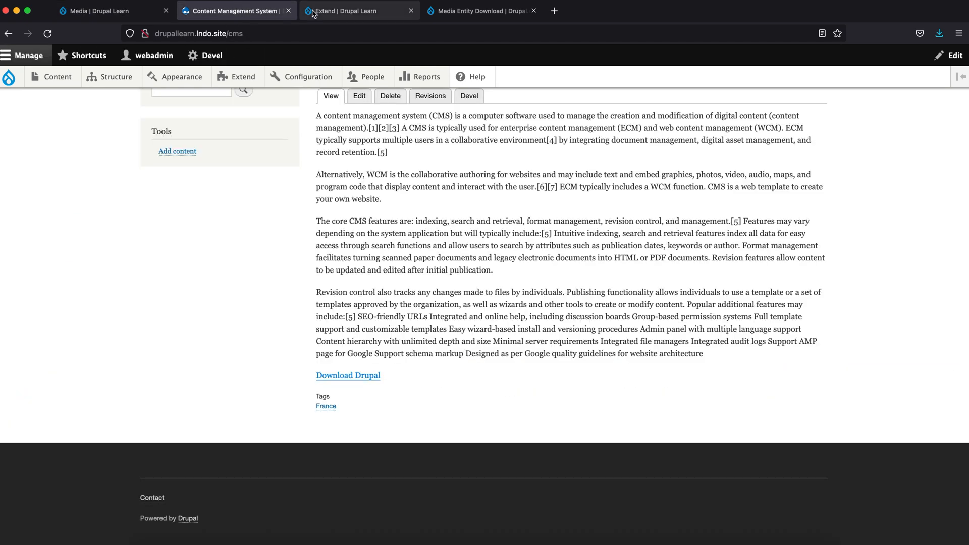
left_click(359, 96)
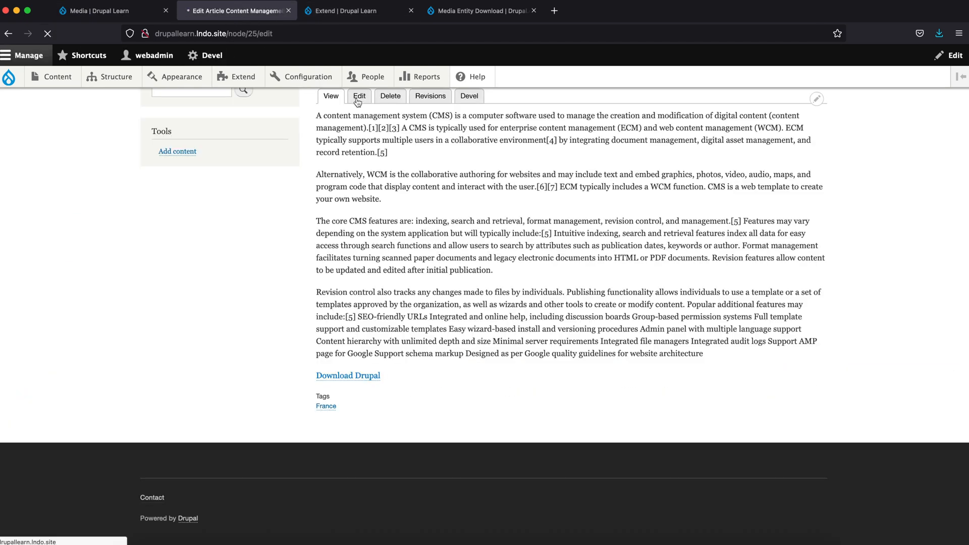
left_click(359, 96)
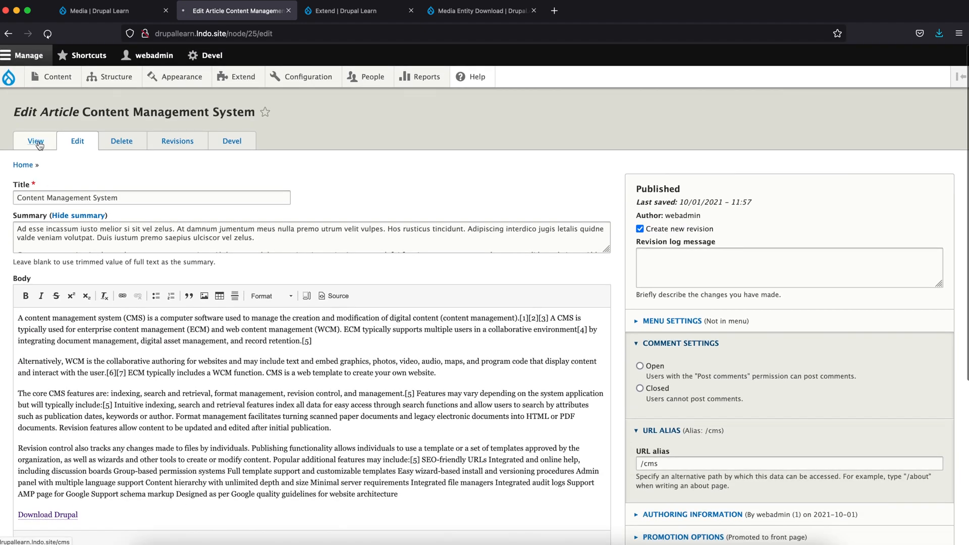
left_click(36, 141)
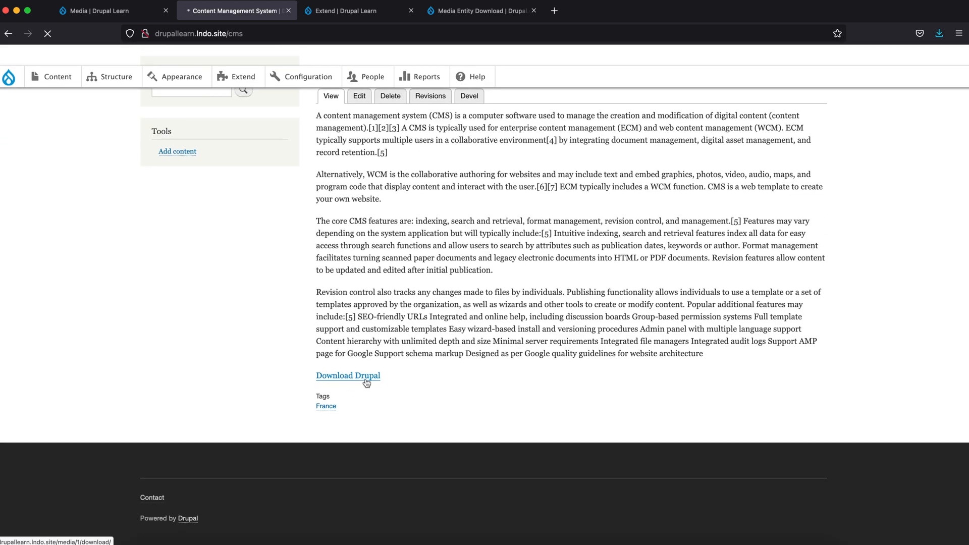
left_click(347, 376)
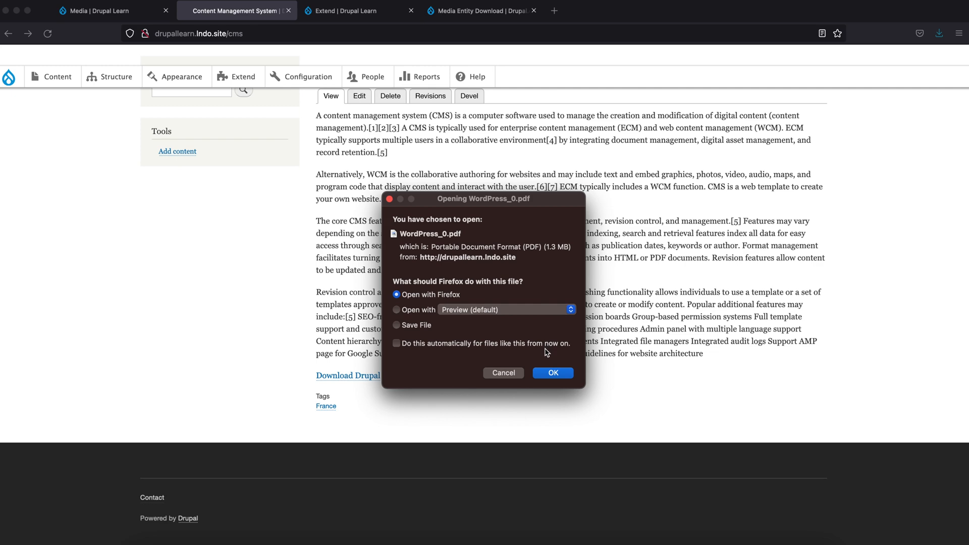
left_click(503, 373)
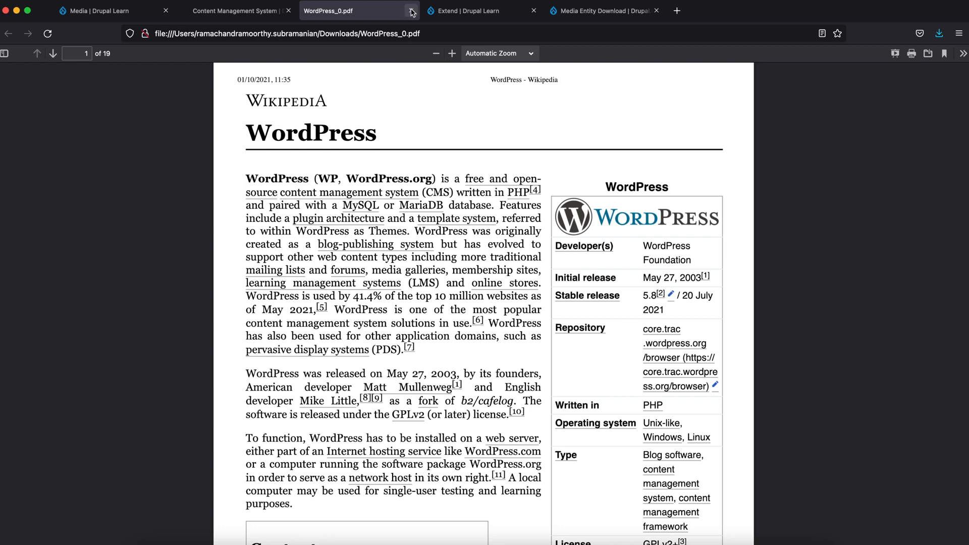
Close the WordPress_0.pdf tab and reopen the article's edit form
left_click(411, 10)
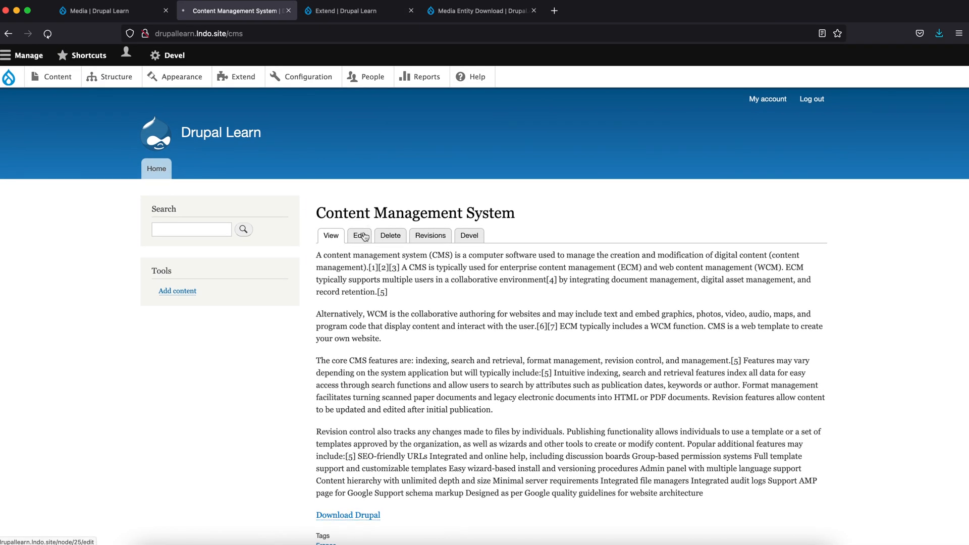
left_click(359, 235)
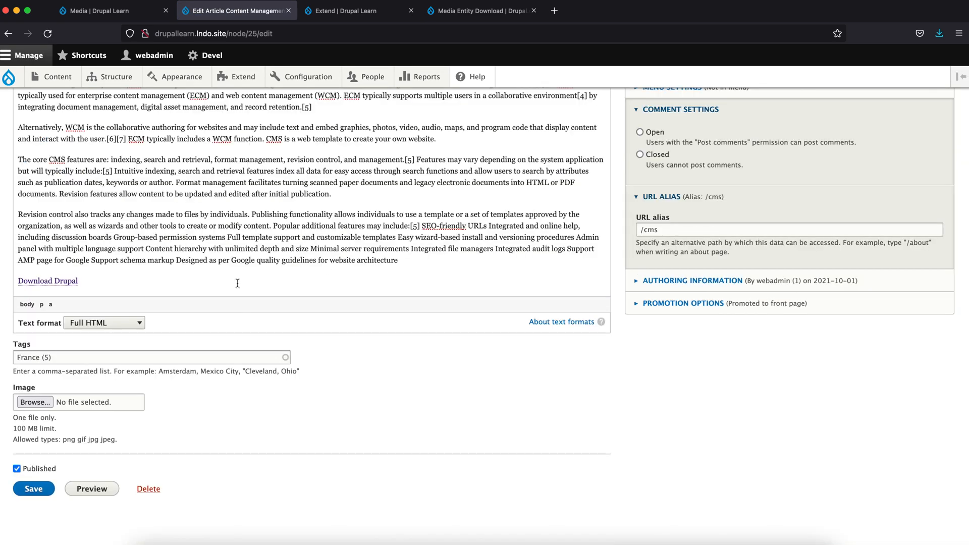